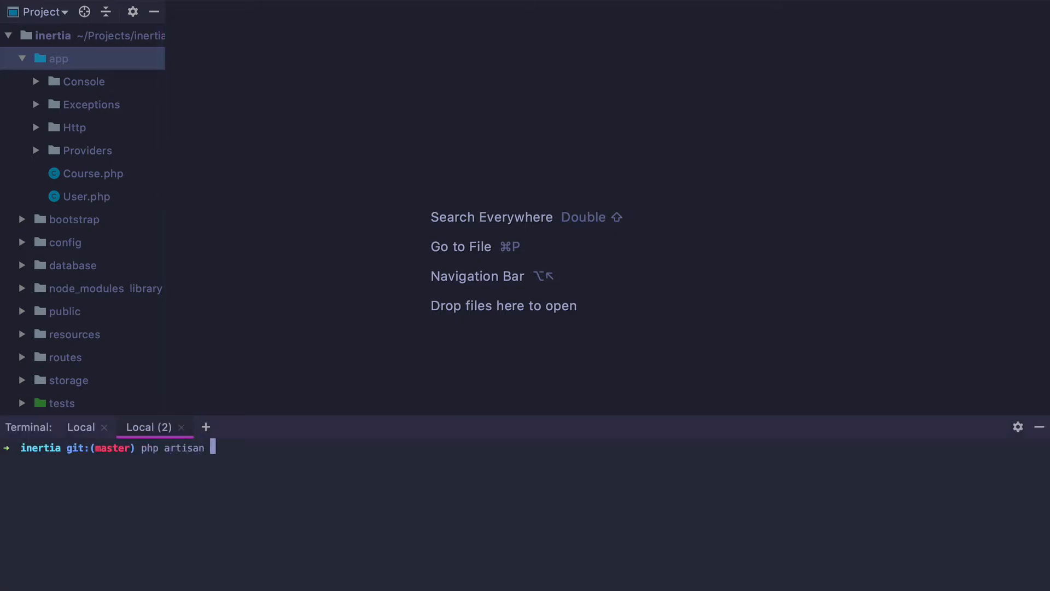
# Generate CoursesController with php artisan make:controller in the terminal
pyautogui.write('make:controller')
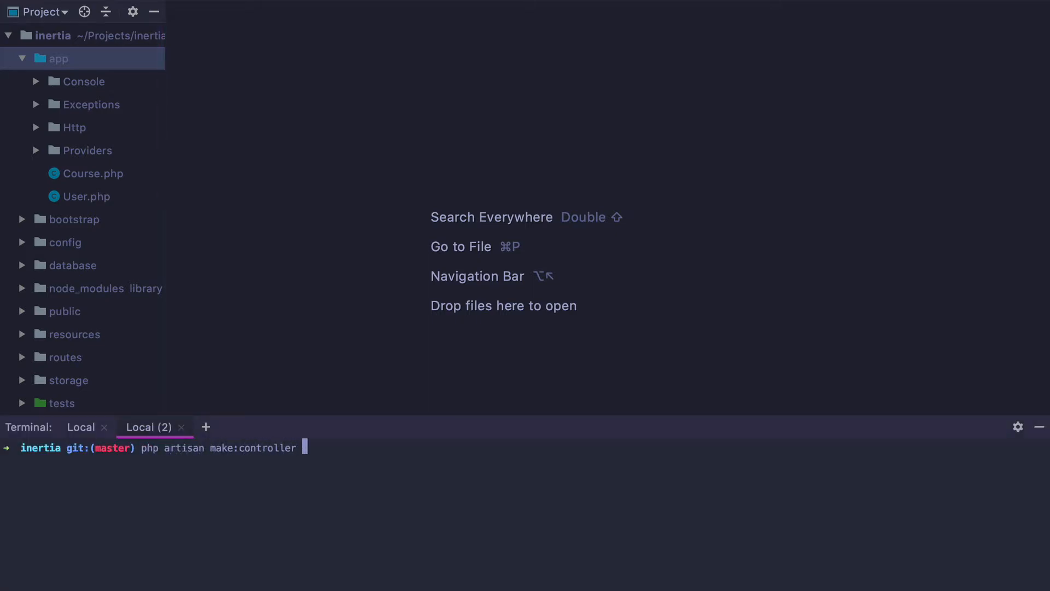
pyautogui.write('CoursesController')
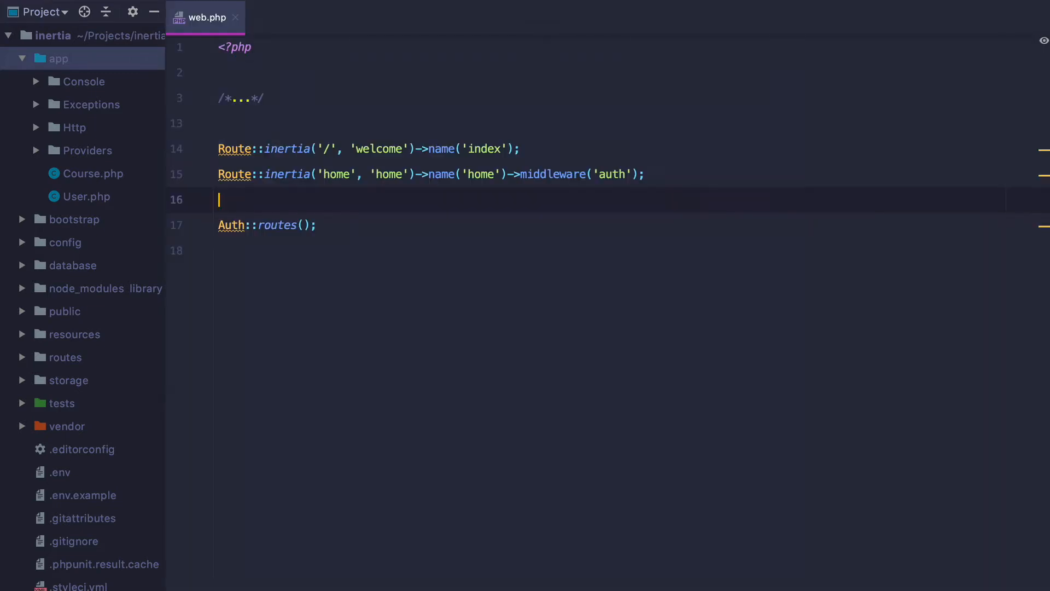
# Add Route::get('courses', [CoursesController::class, 'index']) to web.php
pyautogui.write('Route:')
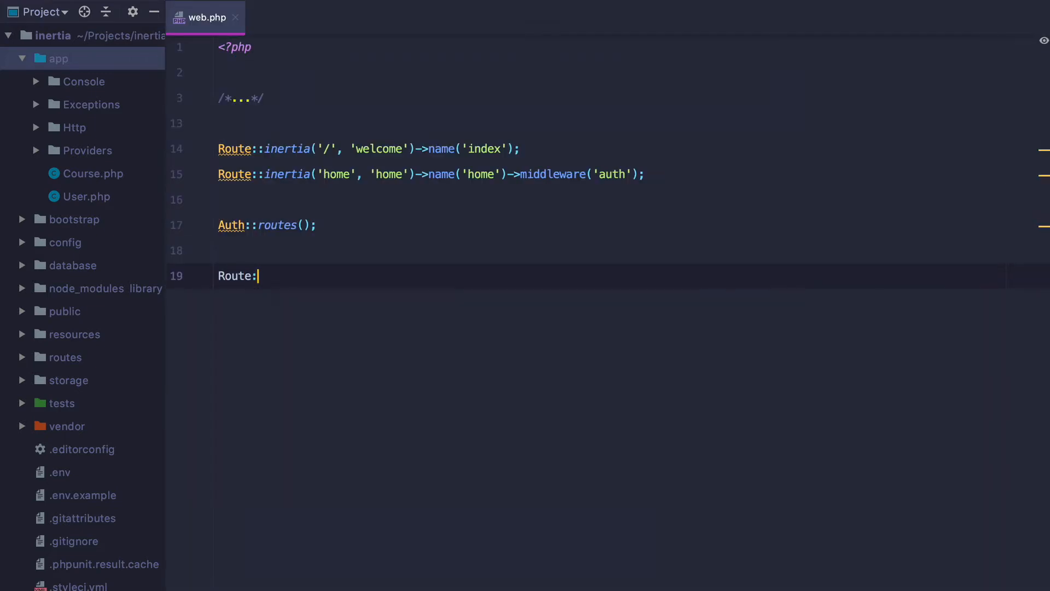
pyautogui.write(":get('courses')")
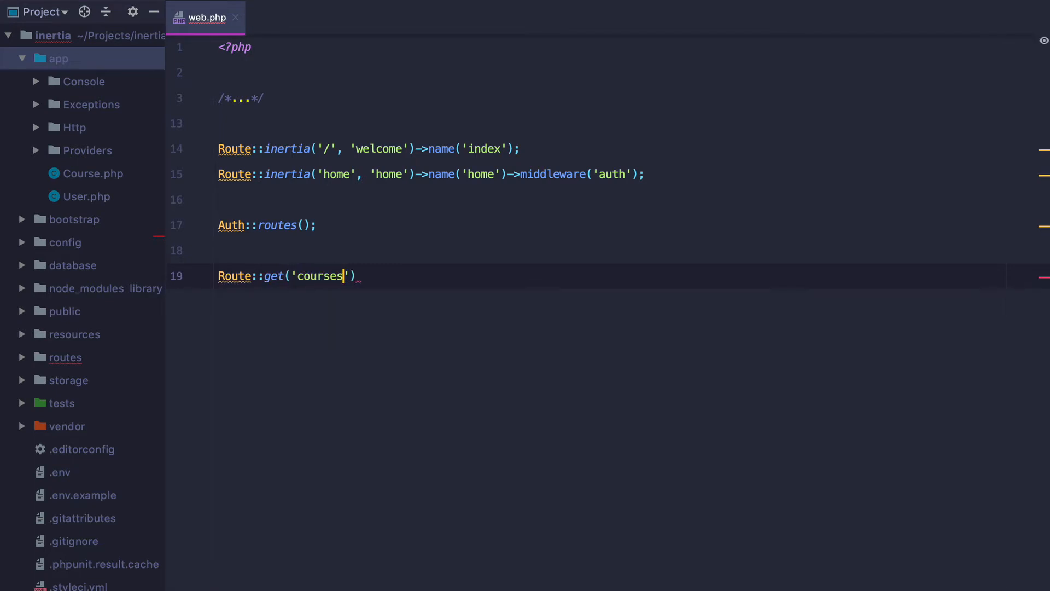
pyautogui.write(', [Co')
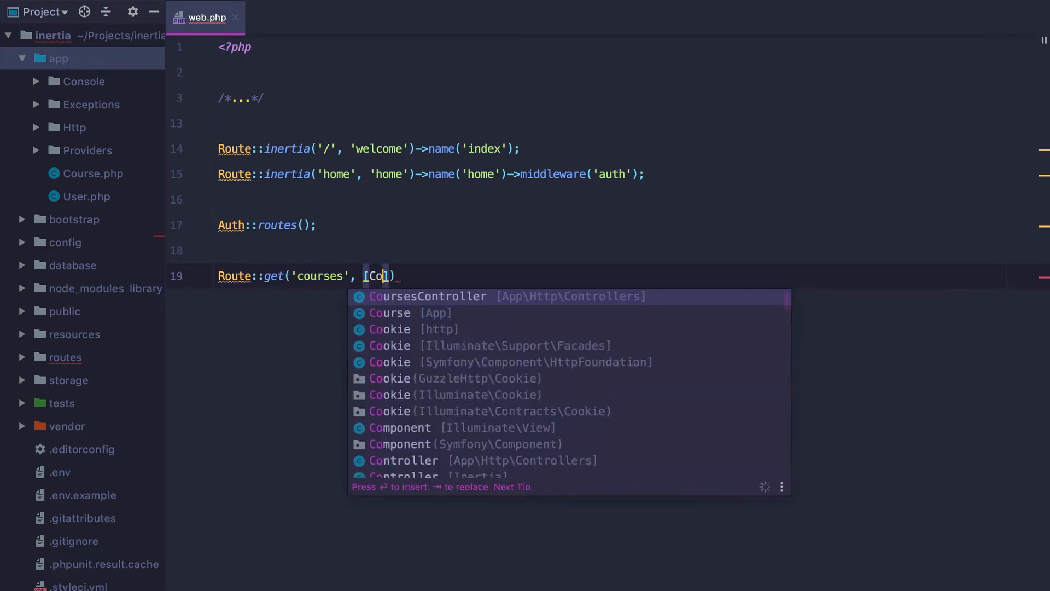
pyautogui.click(427, 296)
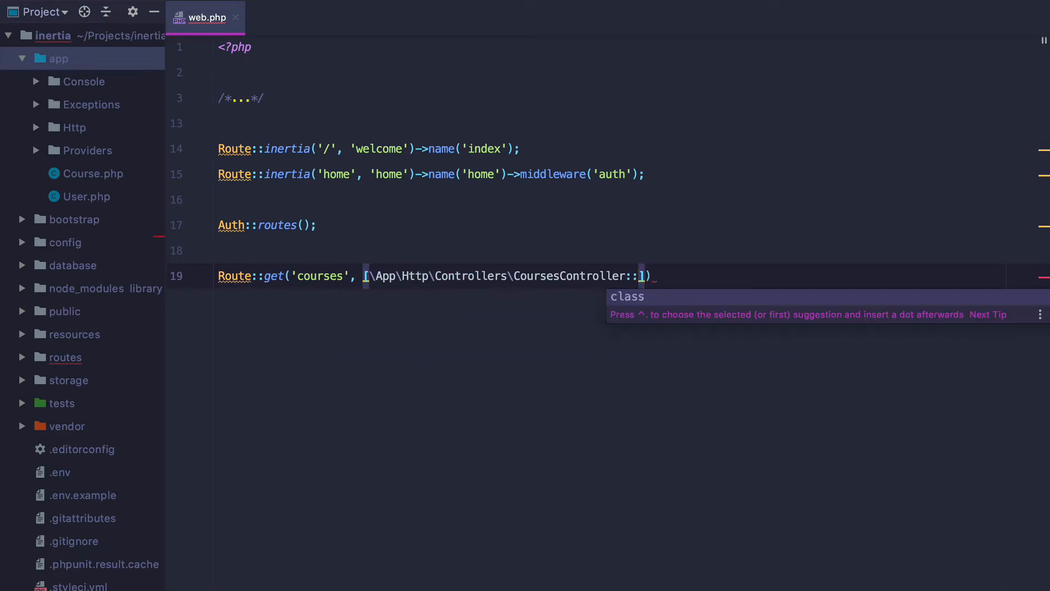
pyautogui.write("class, 'index'])")
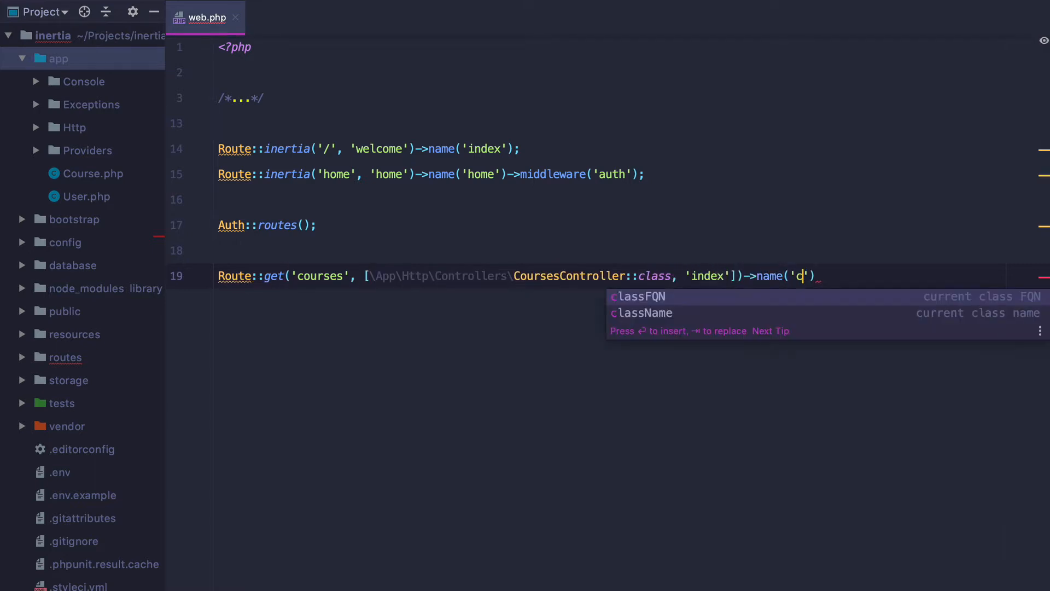
# Name the route courses.index and import CoursesController instead of the full path
pyautogui.write('ourses.dei')
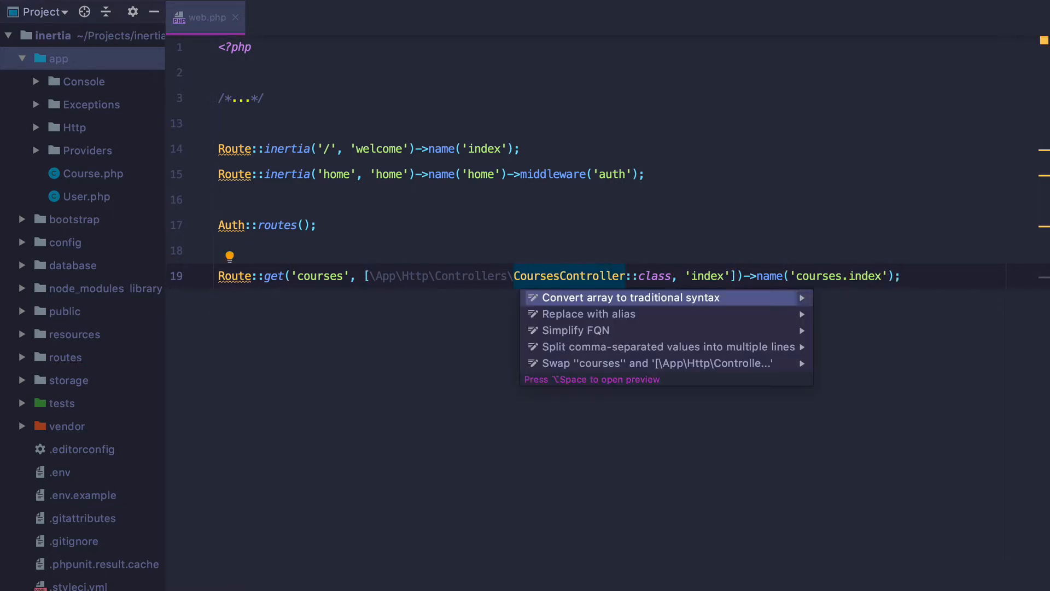
pyautogui.click(585, 314)
pyautogui.write('course')
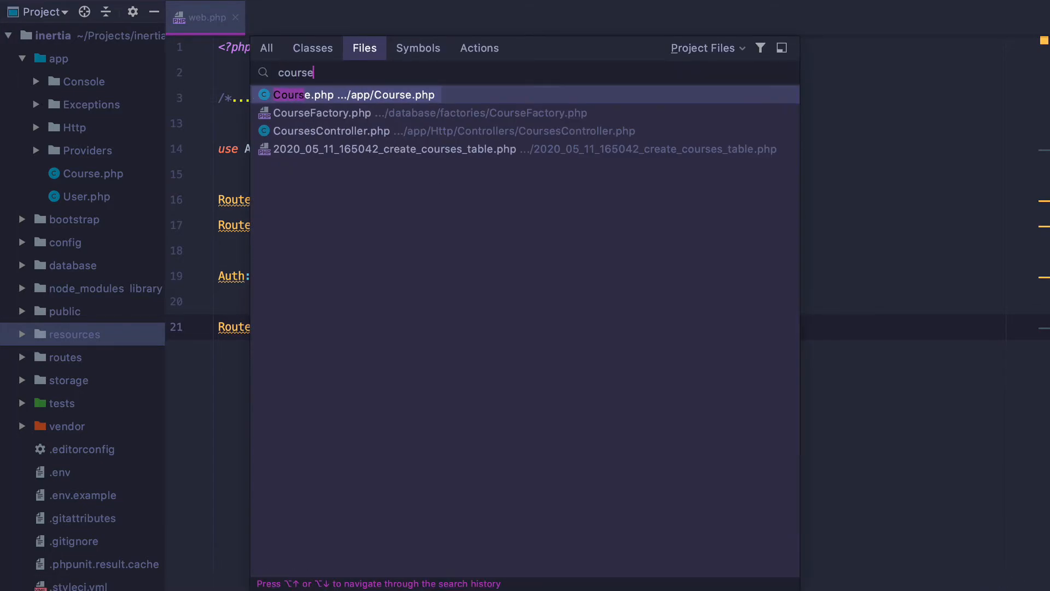
# Make index return Inertia::render('IndexCourses', ['courses' => Course::paginate()]) with App\Course imported
pyautogui.click(330, 130)
pyautogui.write('return Inertia::')
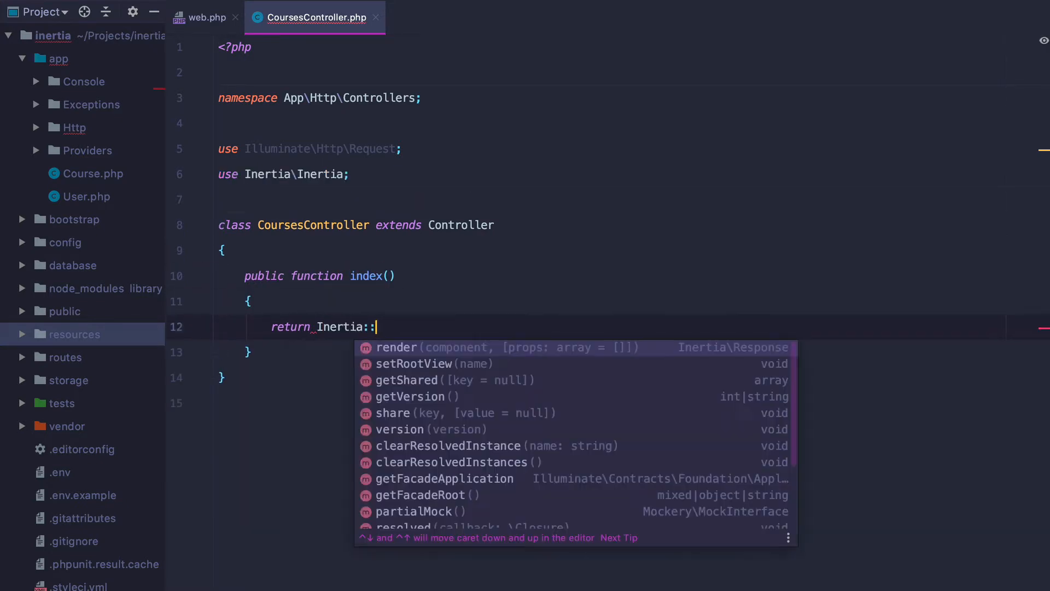
pyautogui.click(396, 347)
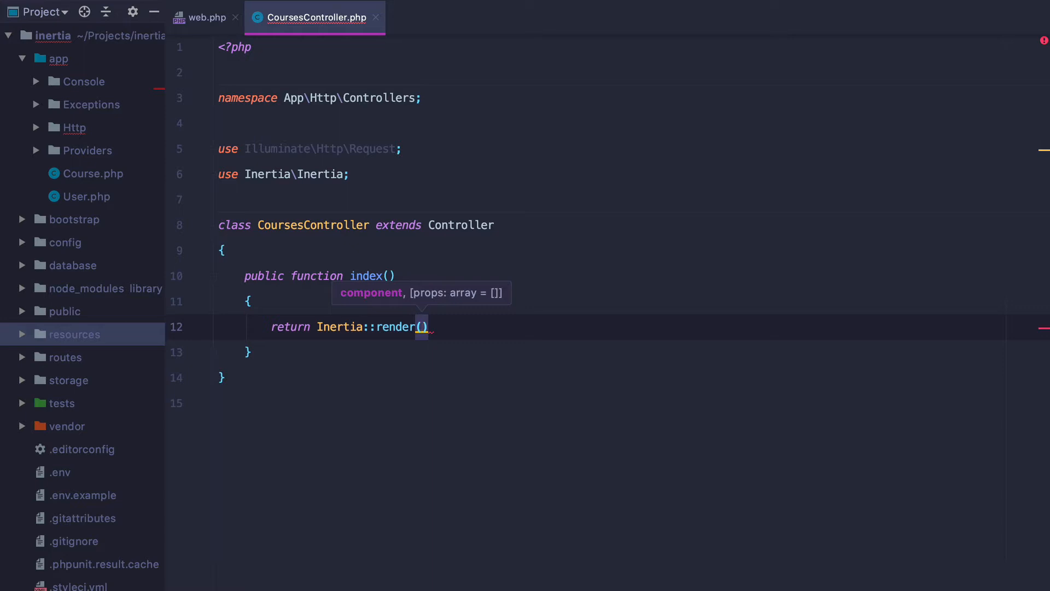
pyautogui.write(';')
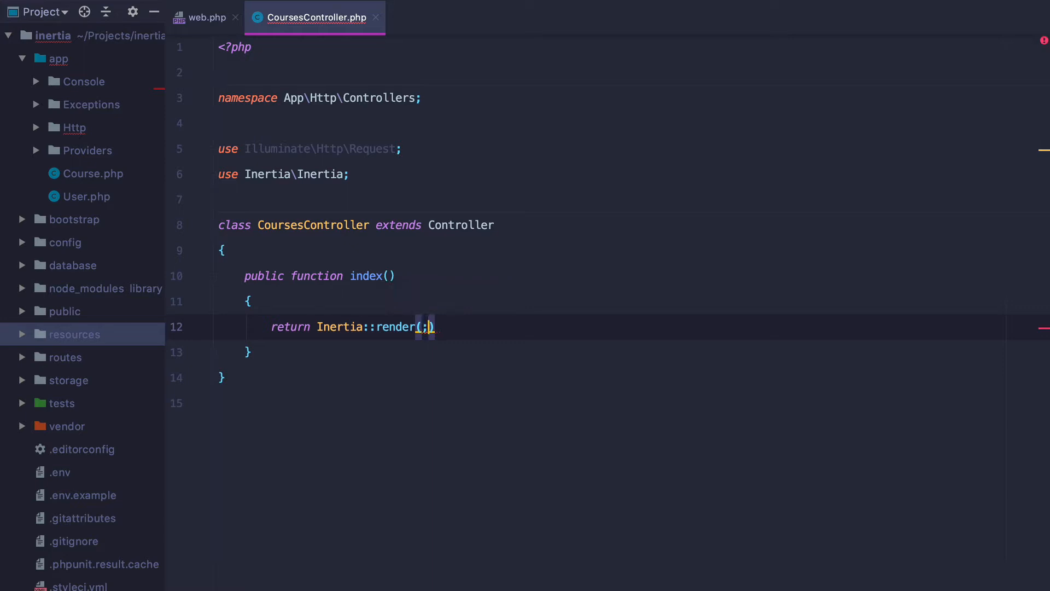
pyautogui.write("'In'")
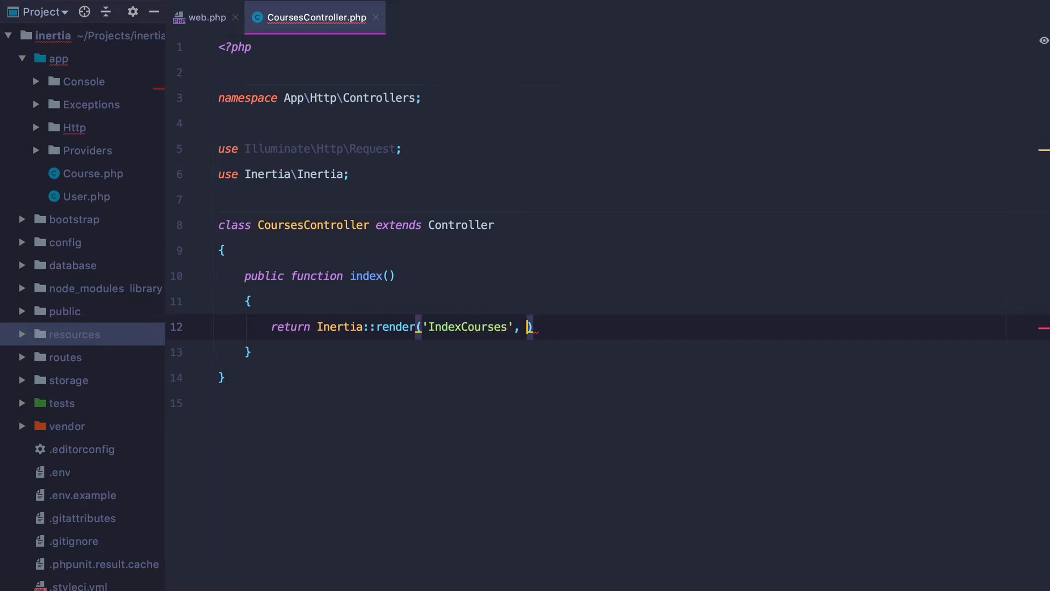
pyautogui.write("'courses' =>")
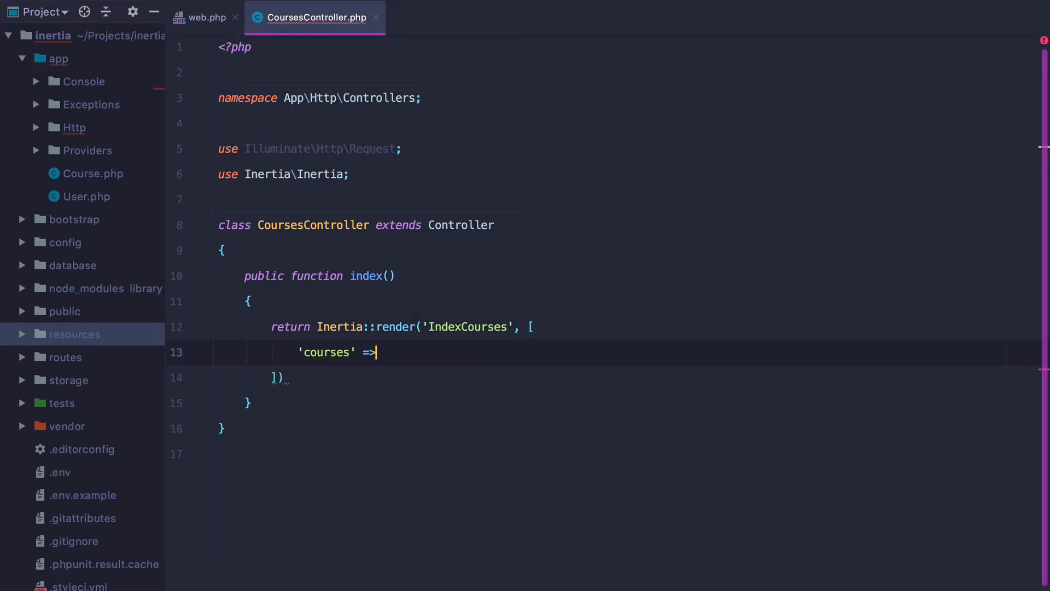
pyautogui.write('Course::qu')
pyautogui.click(609, 378)
pyautogui.write(';')
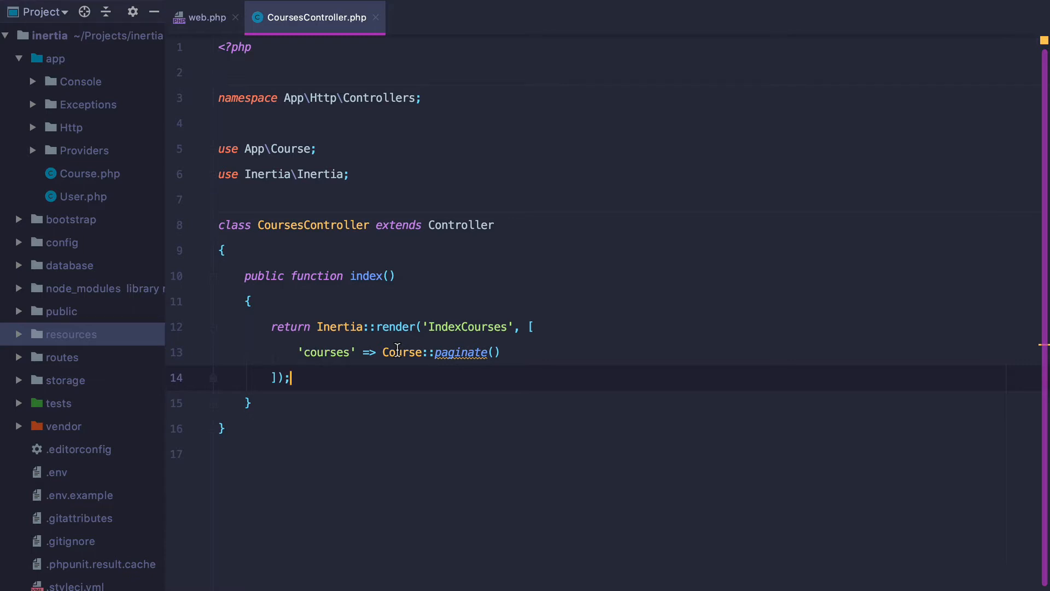
# Copy home.vue as IndexCourses.vue in resources/js/pages and rename its user prop to courses
pyautogui.click(70, 334)
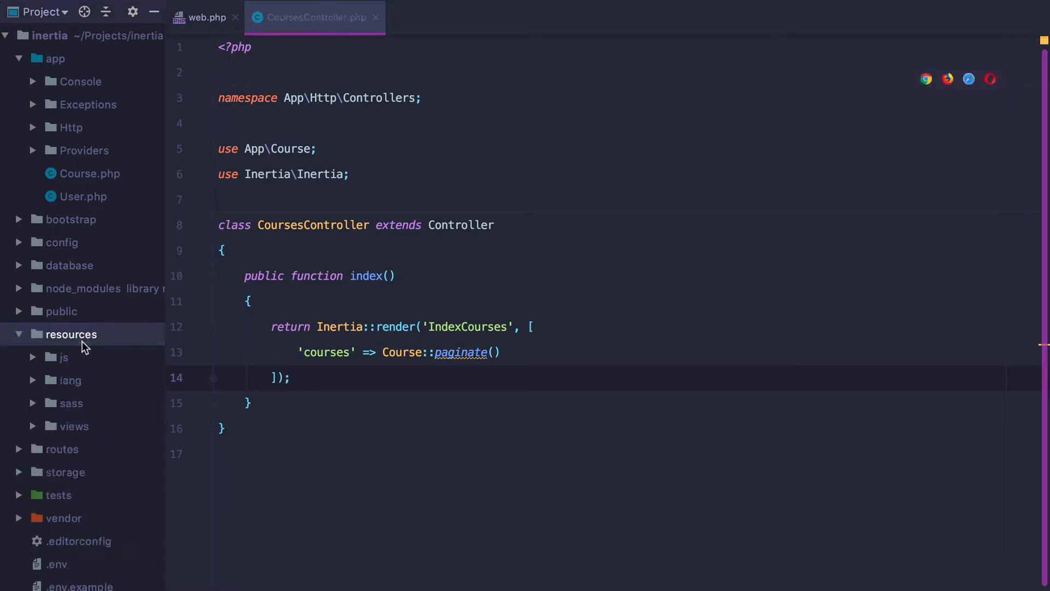
pyautogui.click(31, 357)
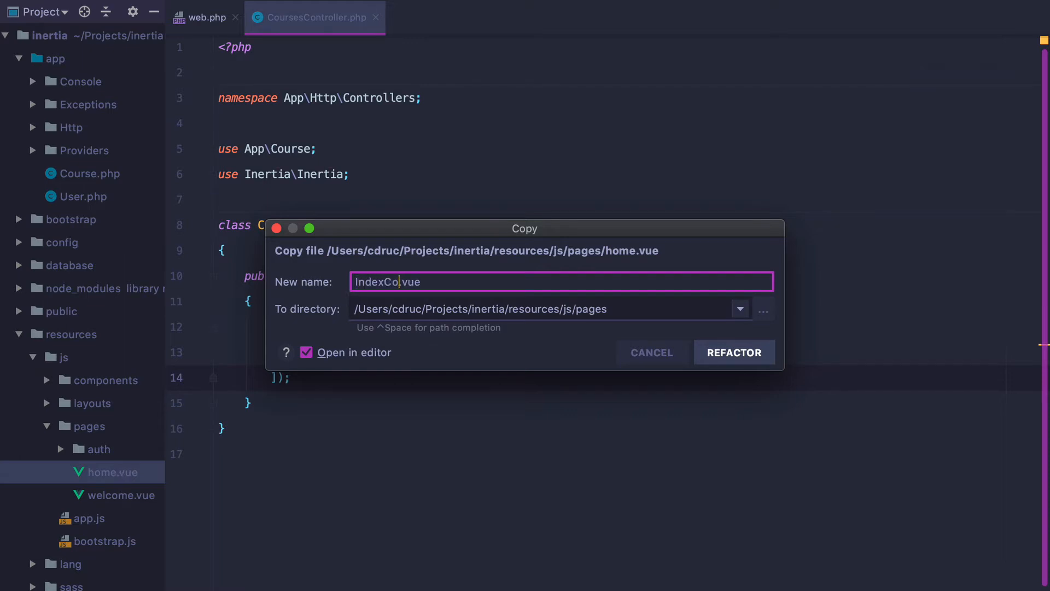
pyautogui.click(733, 353)
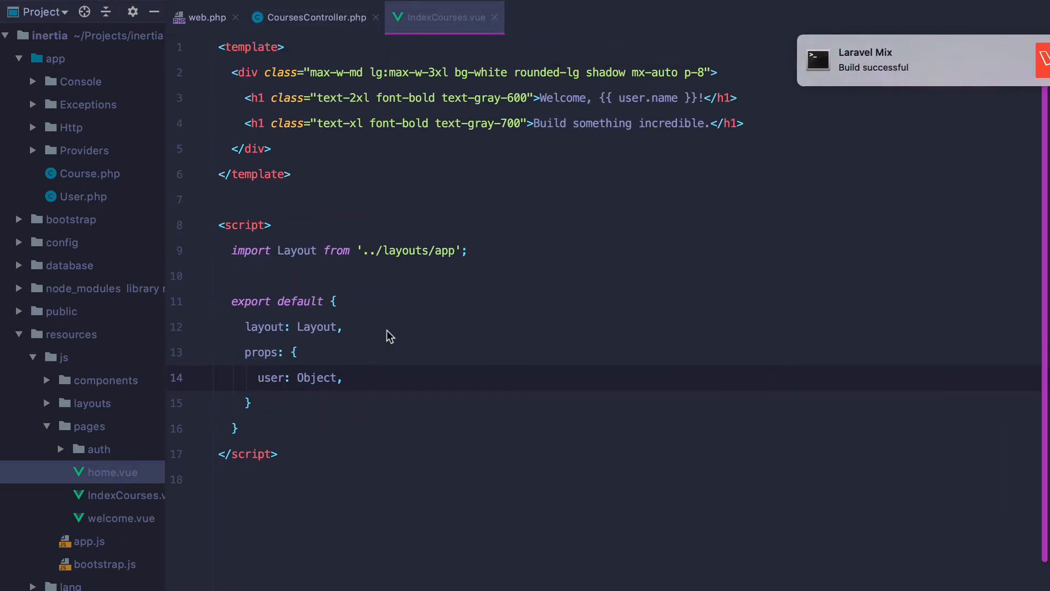
pyautogui.doubleClick(316, 377)
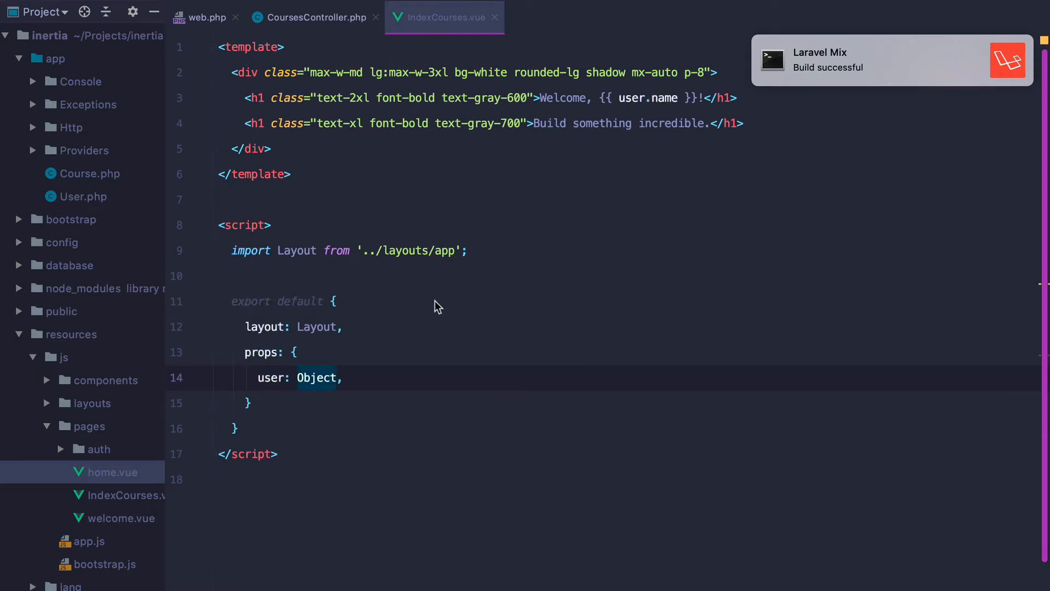
pyautogui.moveTo(478, 302)
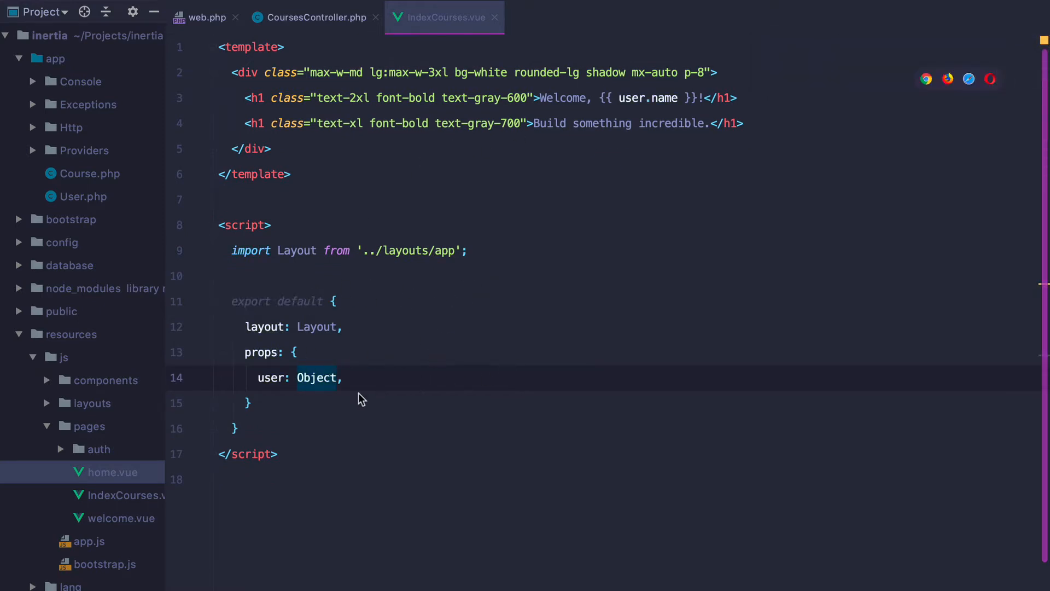
pyautogui.write('cou')
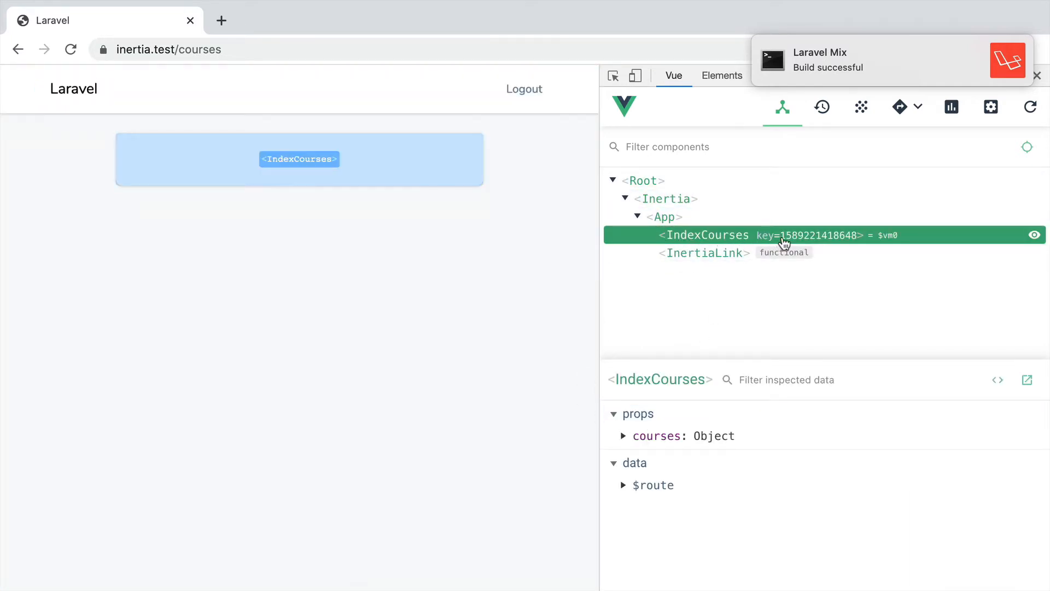
# Inspect IndexCourses in Vue devtools, expanding the courses prop and its first data item
pyautogui.click(683, 436)
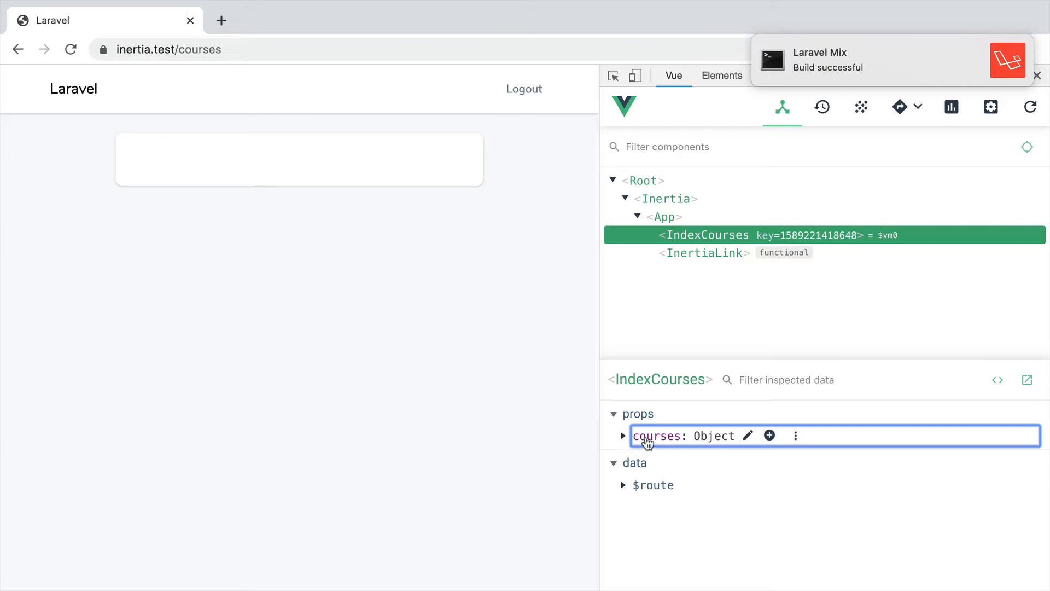
pyautogui.click(623, 436)
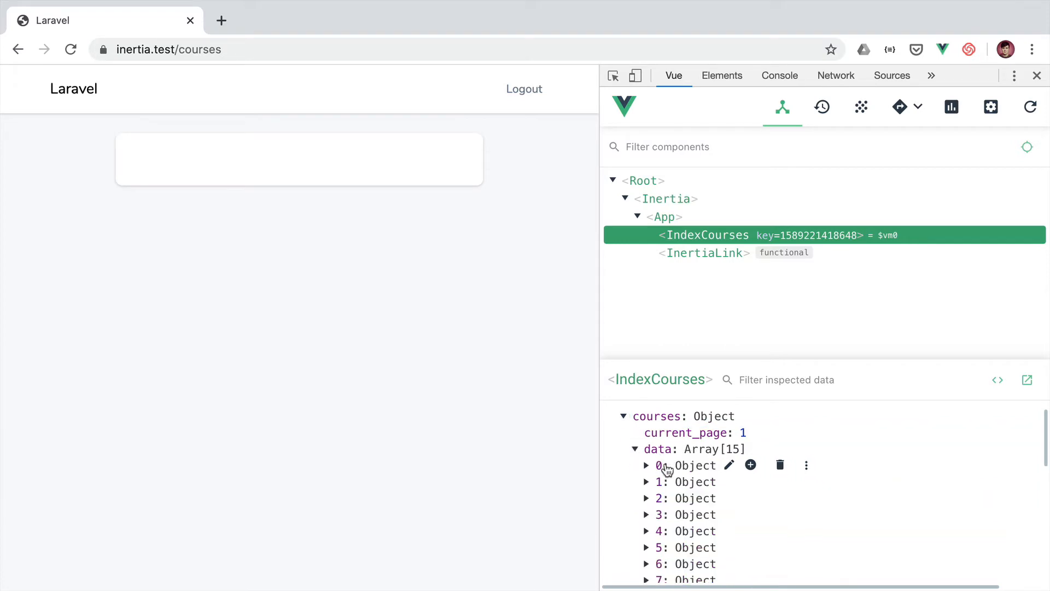
pyautogui.click(647, 466)
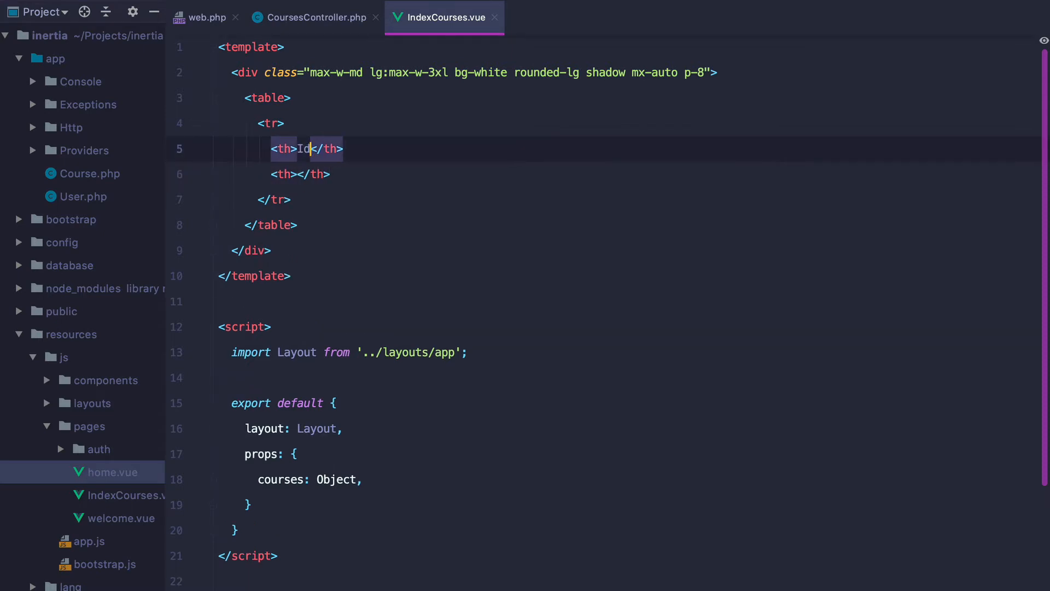
# Add Id, Title and Description th headings to the courses table
pyautogui.write('Title')
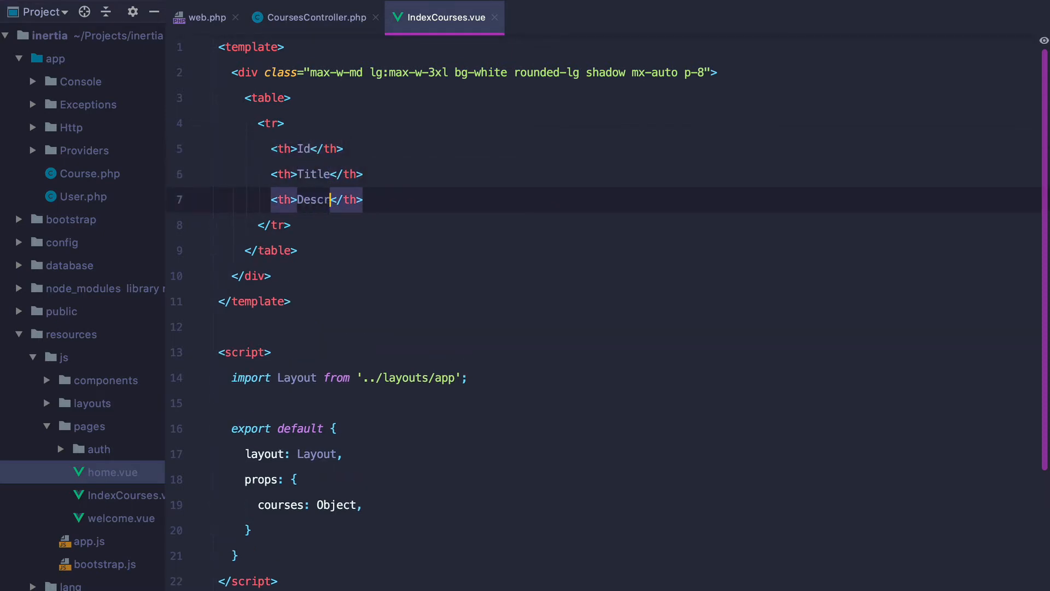
pyautogui.write('iption')
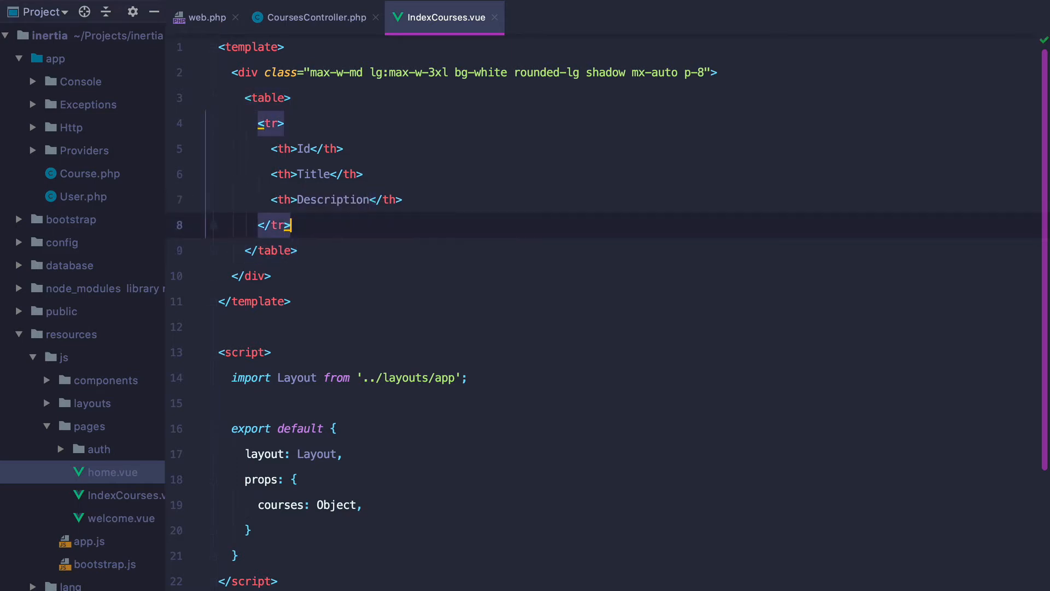
# Add a v-for row over courses.data with td cells for course.id, title and description
pyautogui.write('<tr v-for>')
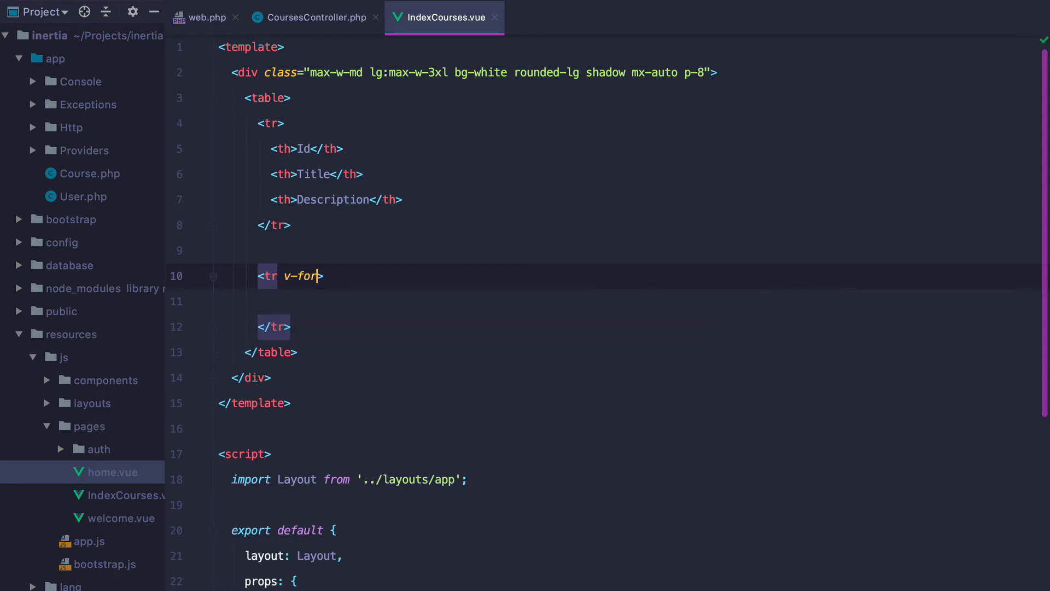
pyautogui.write('="course in courses.data')
pyautogui.click(627, 300)
pyautogui.write('<td></td>')
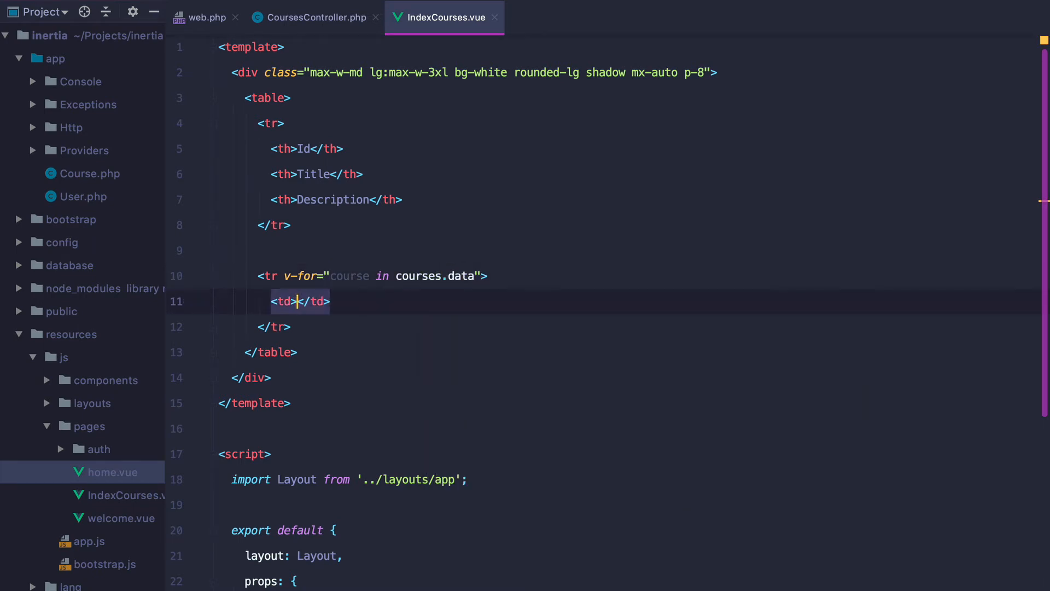
pyautogui.write('{{ course.id')
pyautogui.write('<td>{{ course.titel }}</td>')
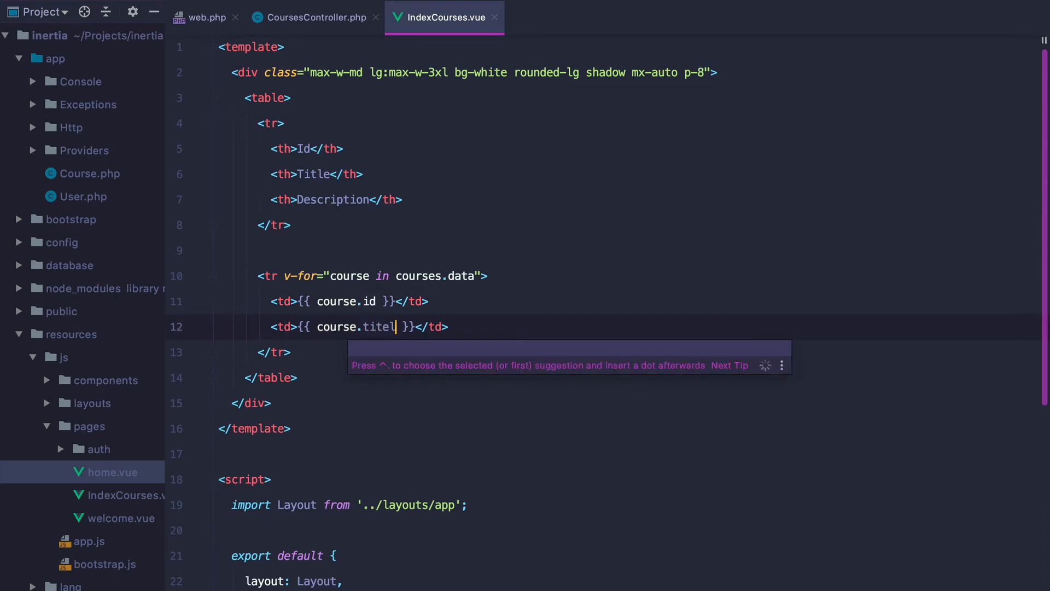
pyautogui.press('Backspace')
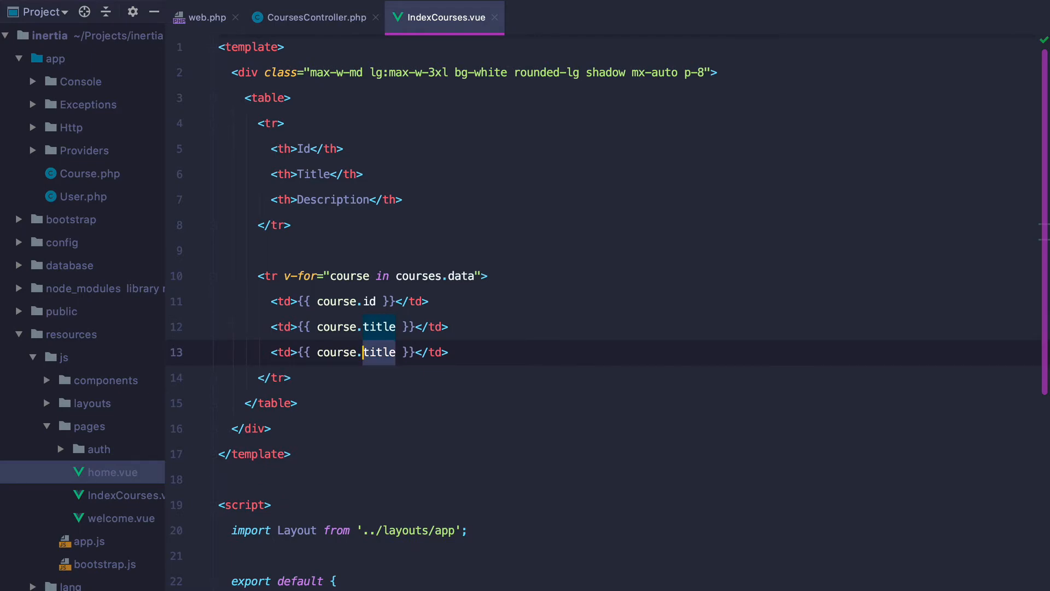
pyautogui.write('description')
pyautogui.click(474, 72)
pyautogui.write('4')
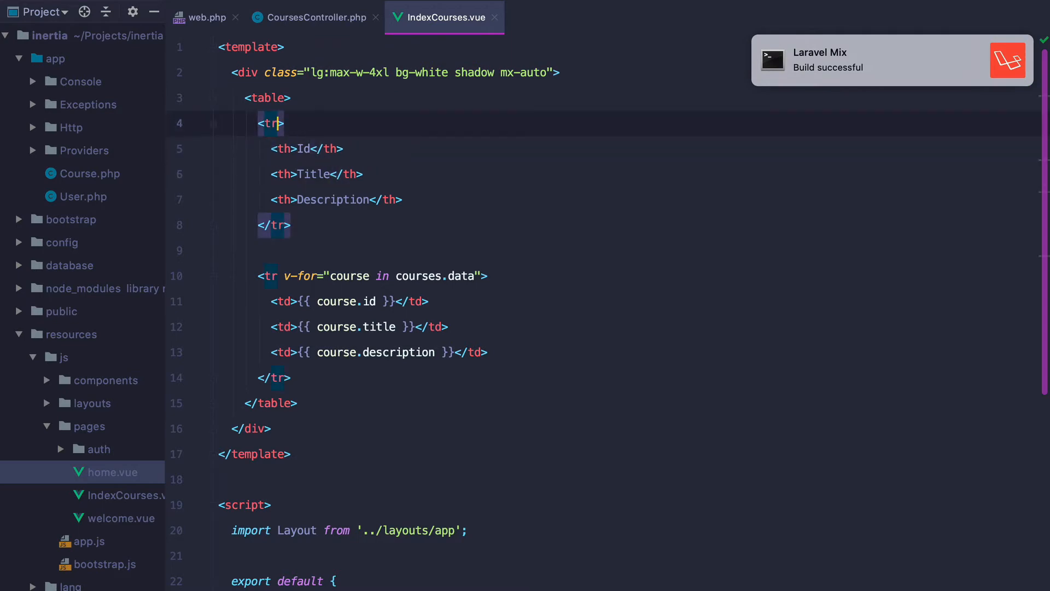
# Style with Tailwind: bg-gray-900 text-white header row, px-2 py-1 text-sm font-bold text-left headers, padded cells, w-full table
pyautogui.write('class="bg-gray-900 text-w')
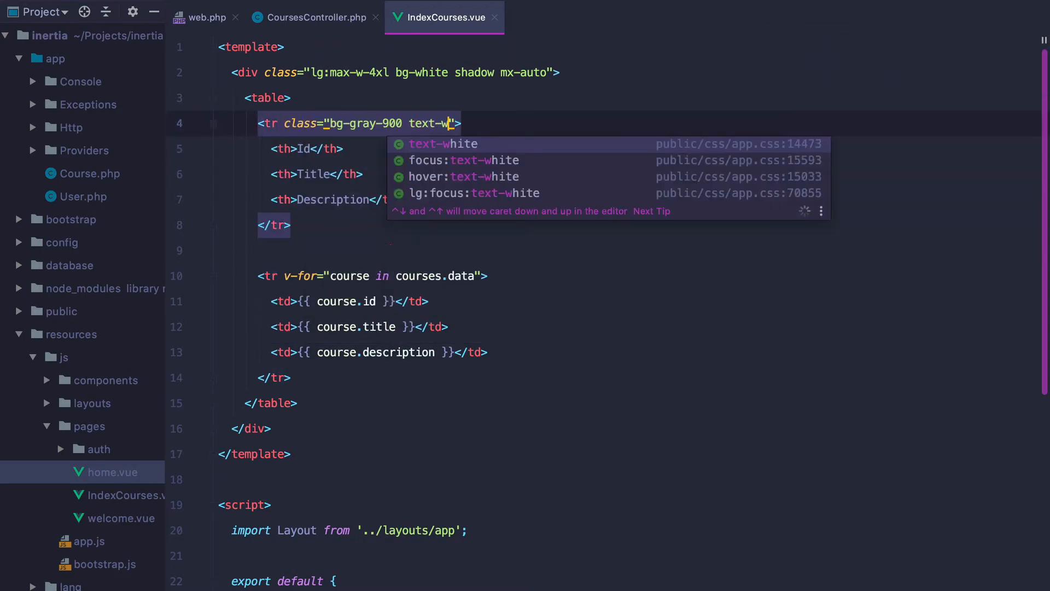
pyautogui.press('Enter')
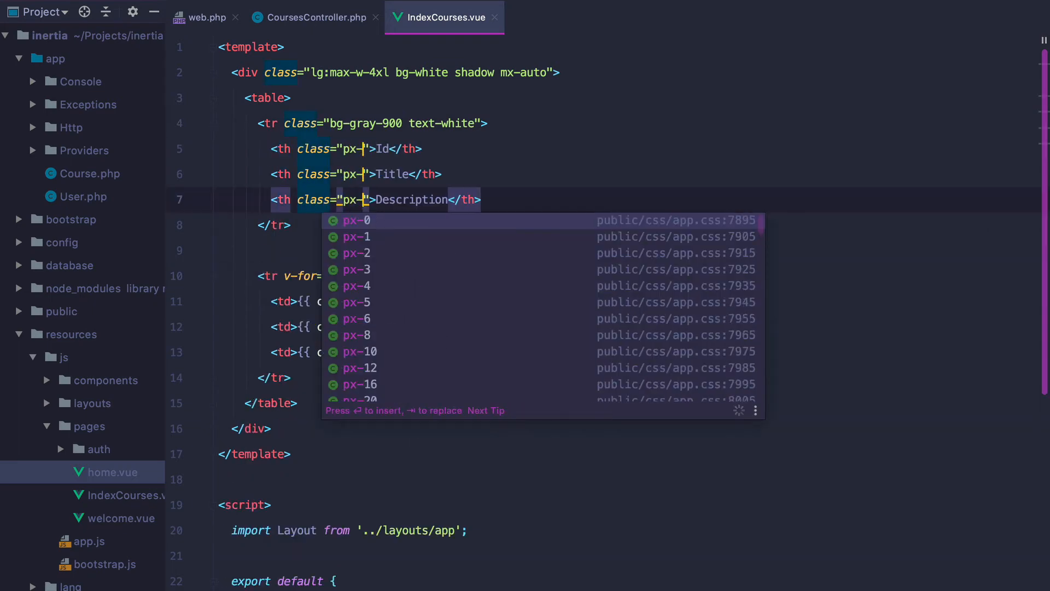
pyautogui.write('2 py-1 text-')
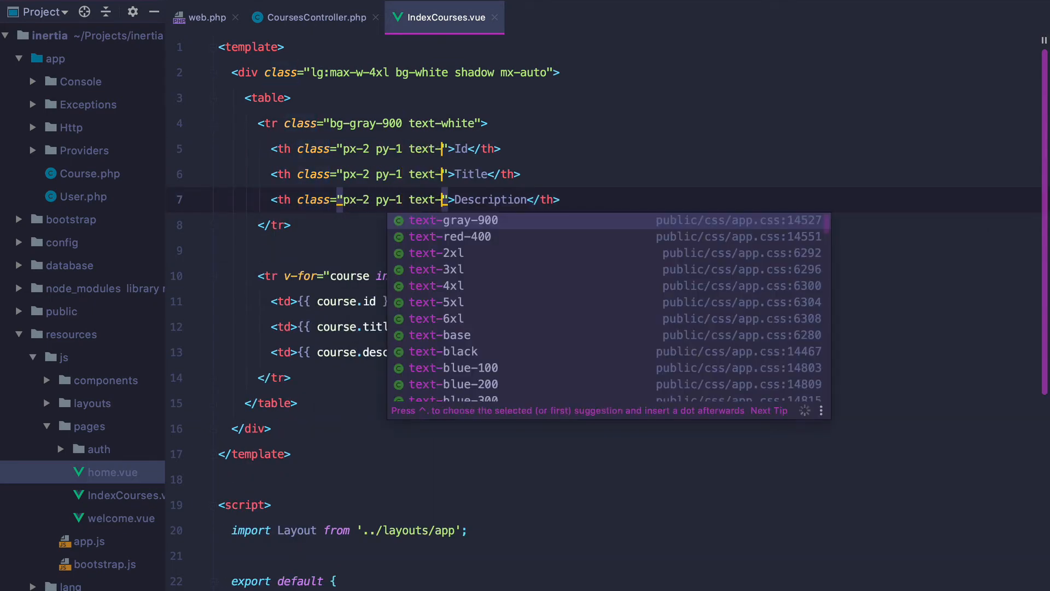
pyautogui.write('sm font-bold text-left')
pyautogui.click(332, 353)
pyautogui.write(' class="')
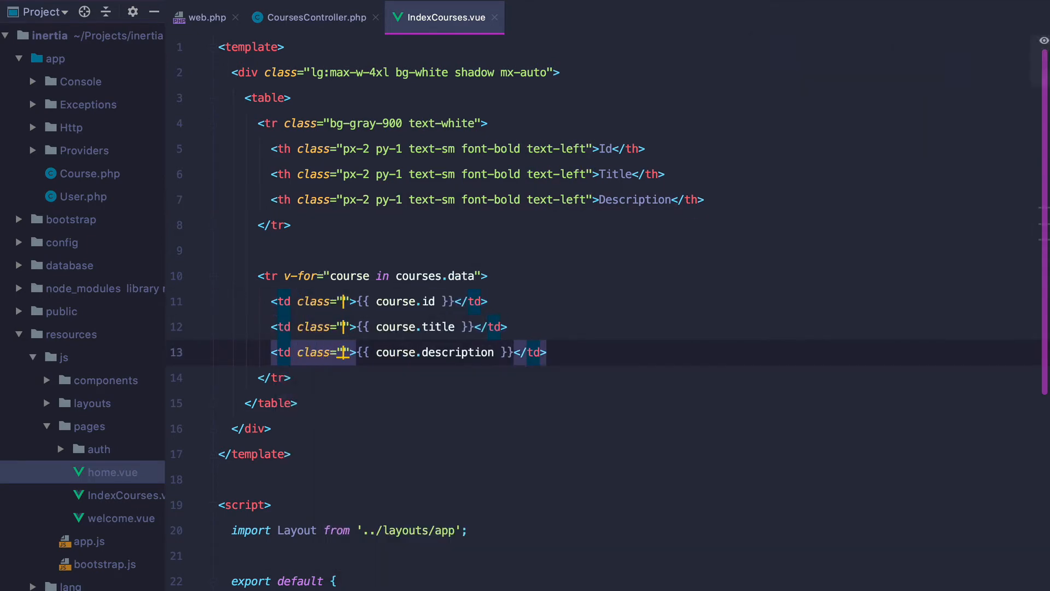
pyautogui.write('px-2 py-1 text-sm text-left')
pyautogui.click(270, 98)
pyautogui.write(' class="w-full')
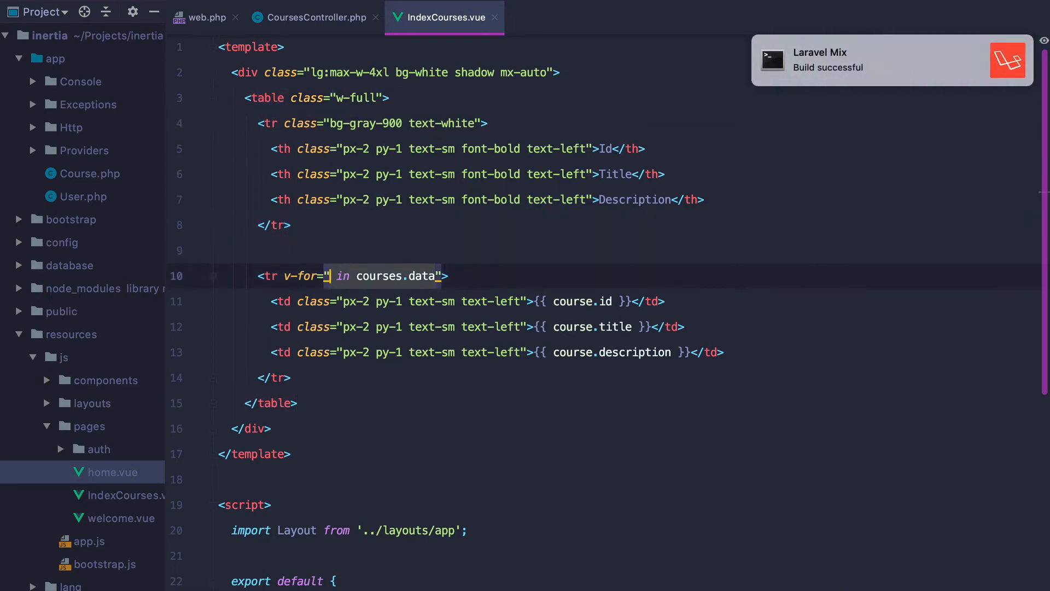
# Loop as (course, index) and bind :class="{'bg-gray-300': index%2 === 0}" to rows
pyautogui.write('(course,)')
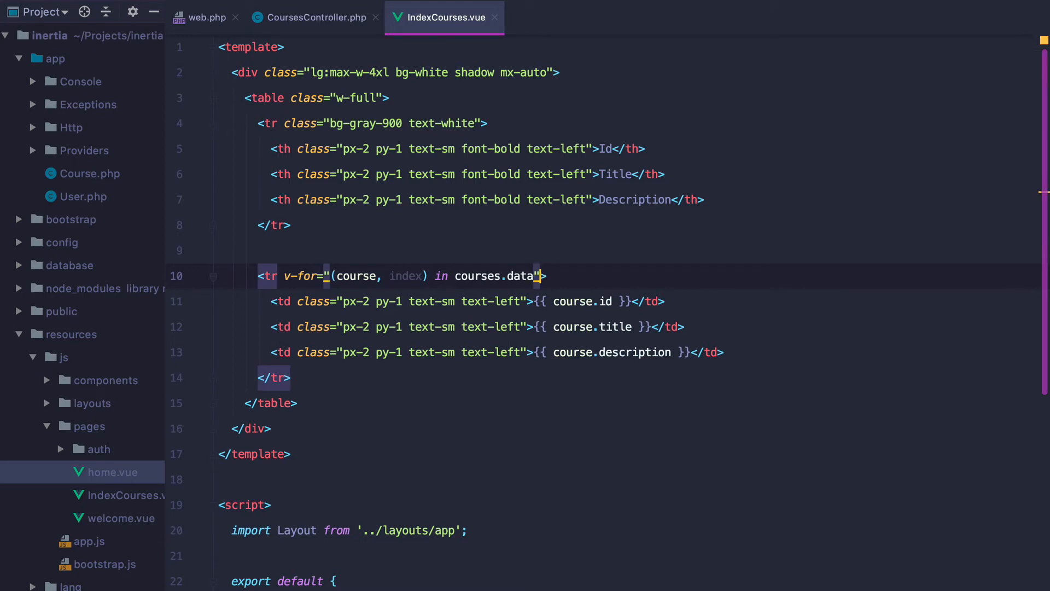
pyautogui.write(':class="{\'\'}"')
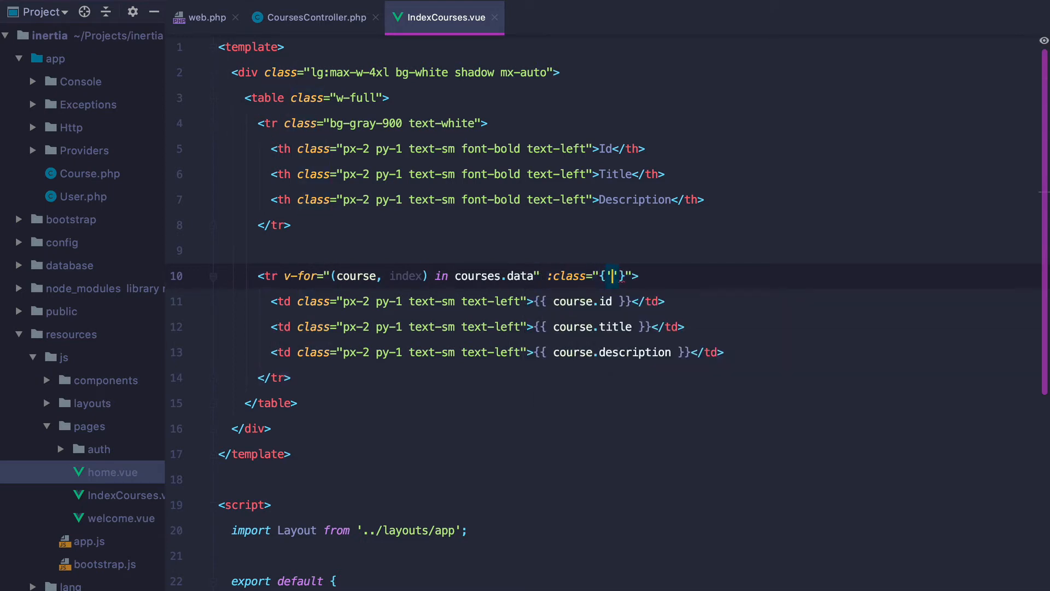
pyautogui.write('bg-gray-300')
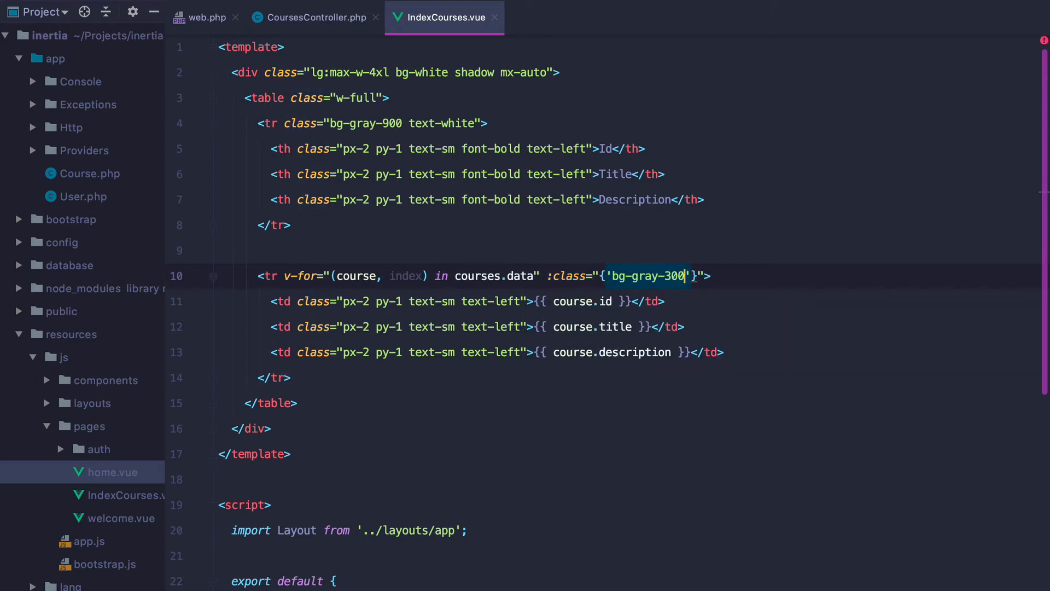
pyautogui.write(': index%2 === 0')
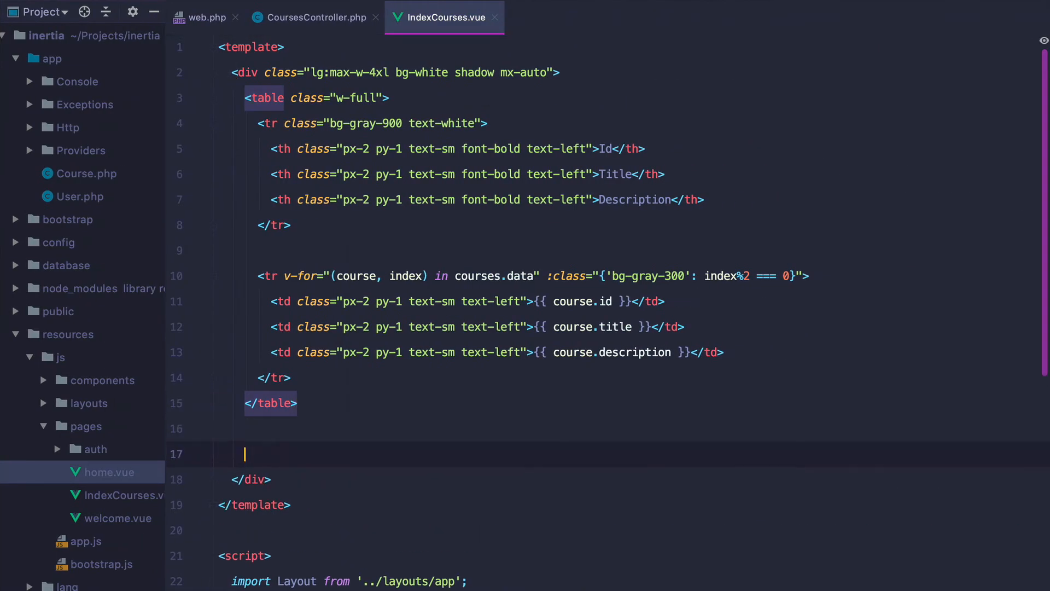
# Add a p-5 flex justify-end footer with px-2 Previous/Next inertia-links to prev_page_url and next_page_url
pyautogui.write('<div class="p-5">')
pyautogui.write('<inertia-link></inertia-link>')
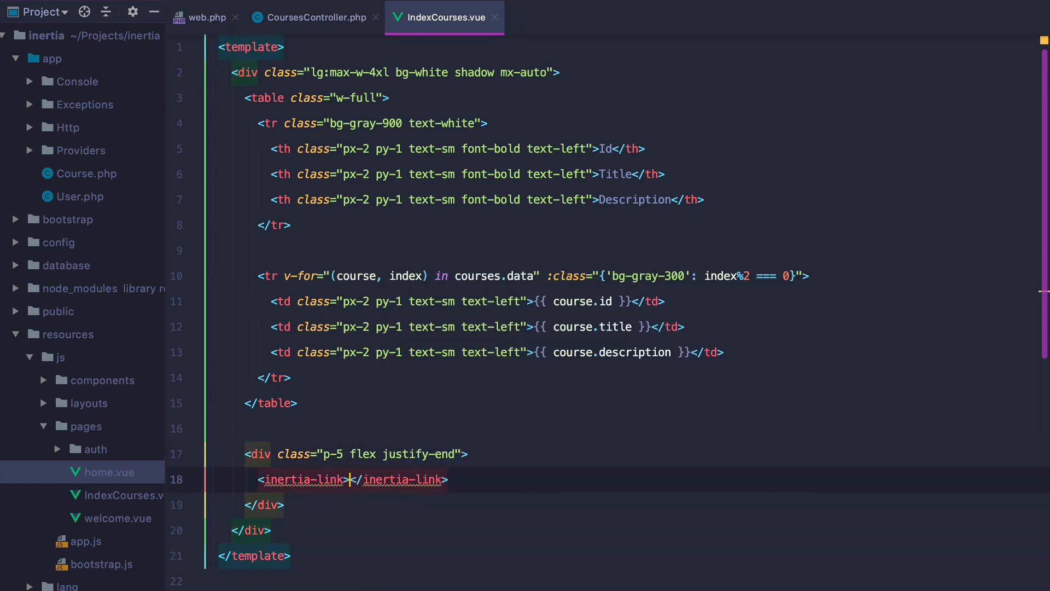
pyautogui.write('href=""')
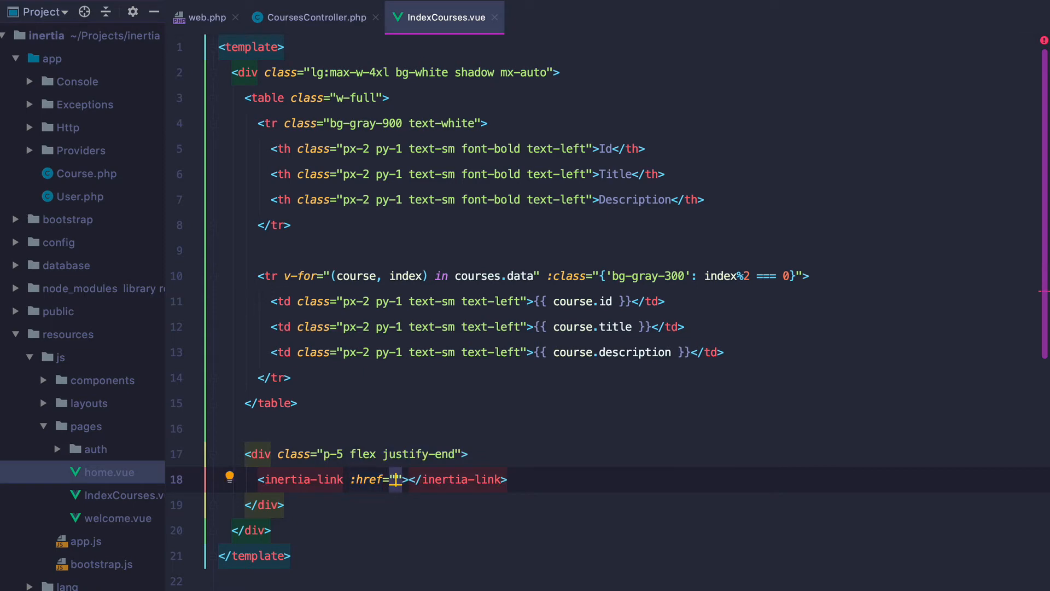
pyautogui.write('courses.')
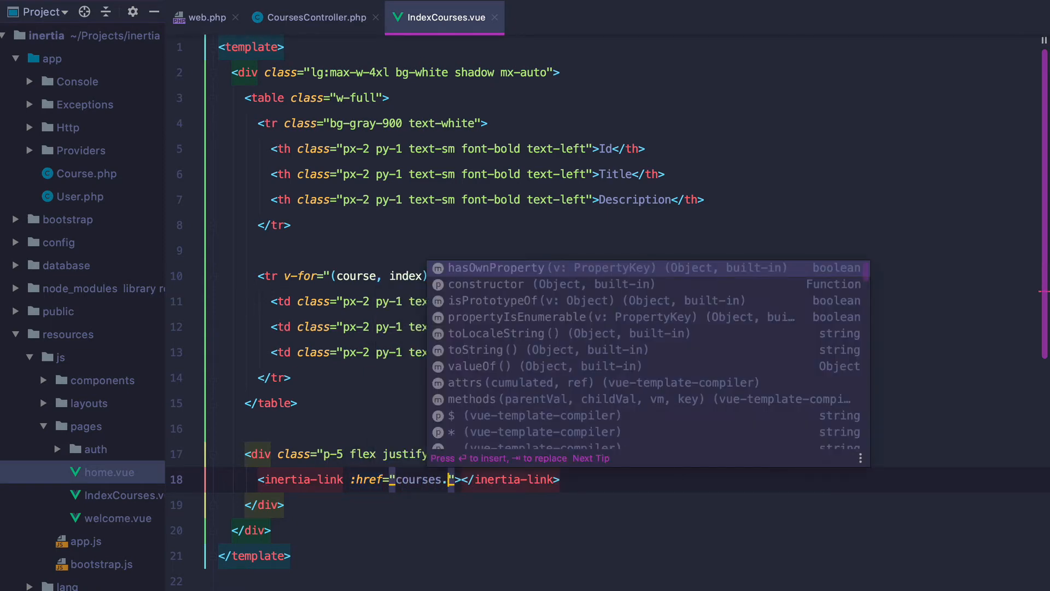
pyautogui.write('next_page_url')
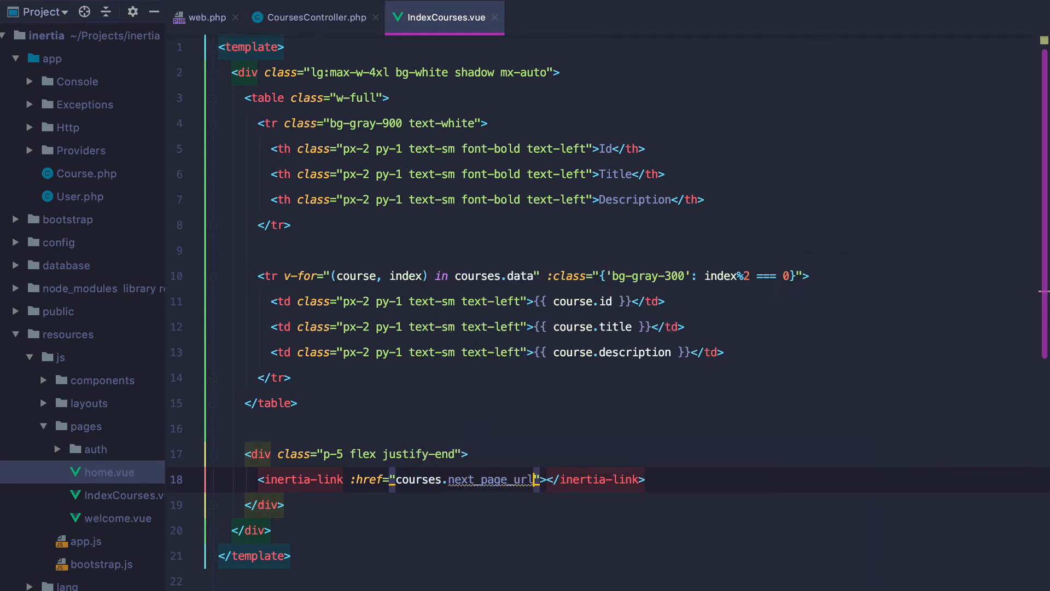
pyautogui.write('Next')
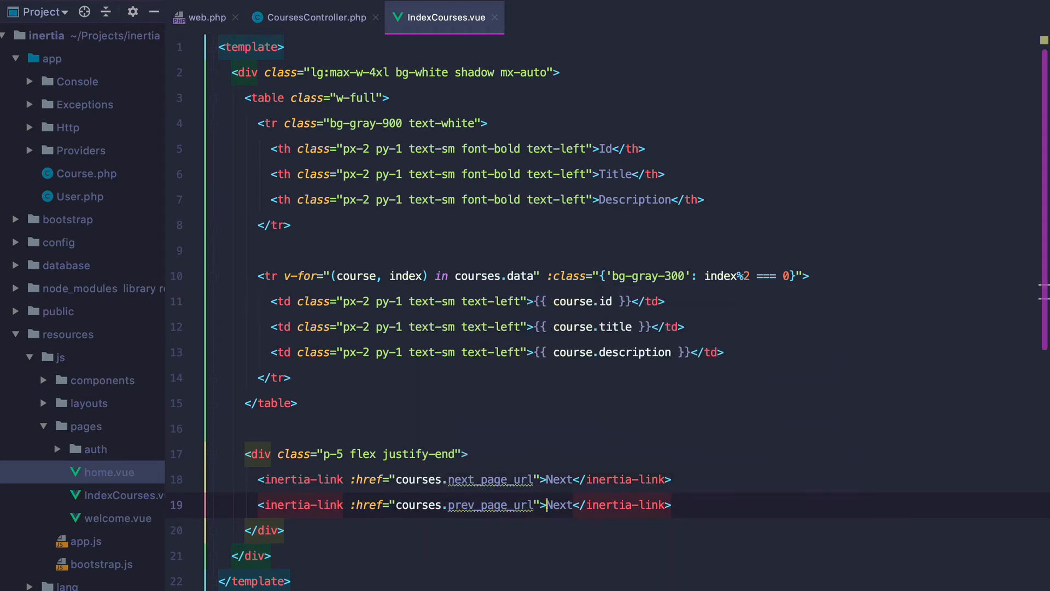
pyautogui.write('Previous')
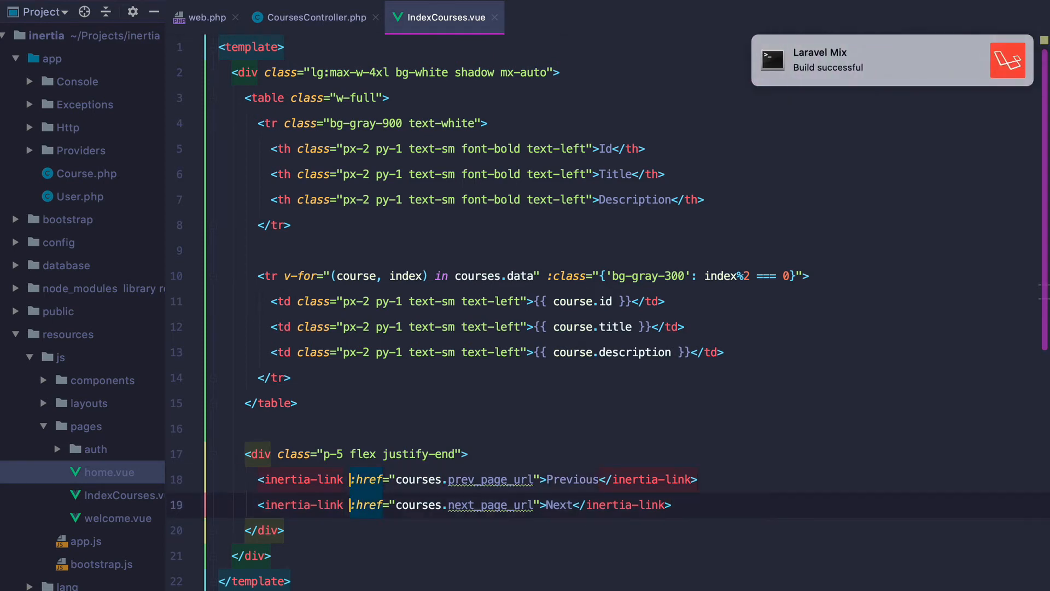
pyautogui.write('class="px-2"')
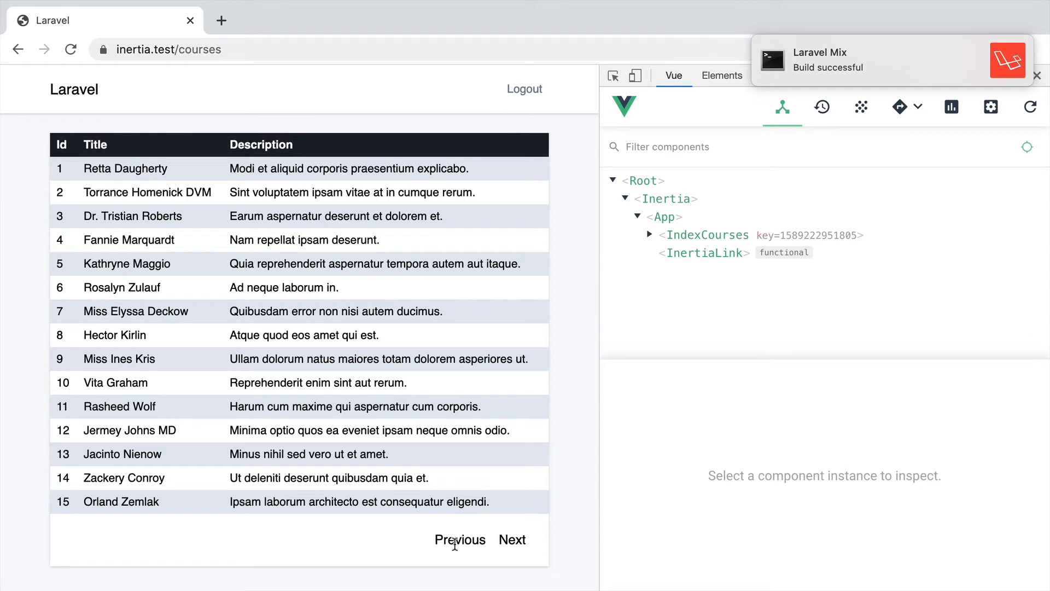
pyautogui.moveTo(512, 539)
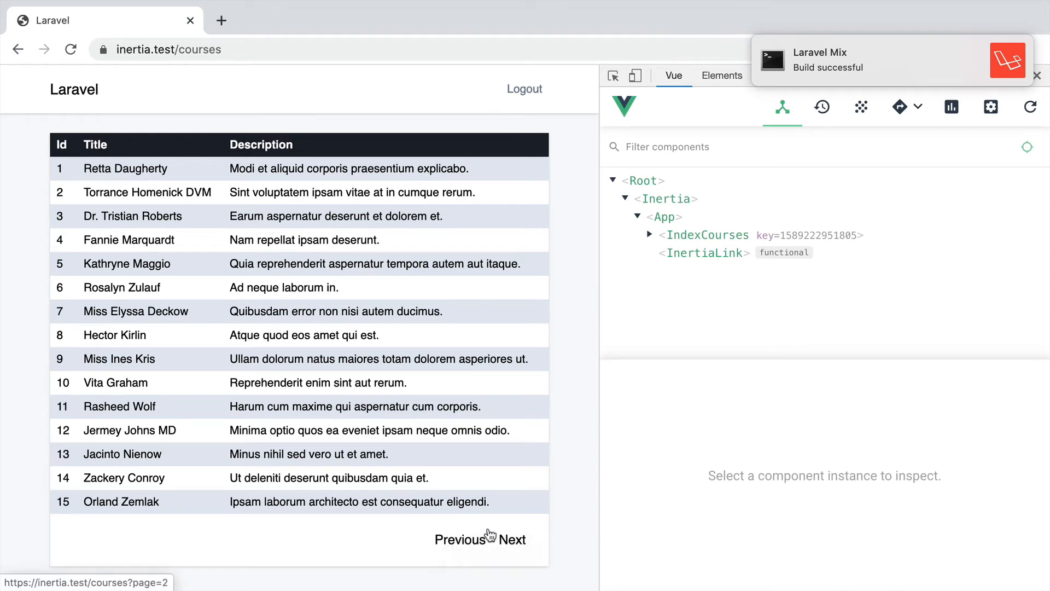
# Navigate the courses table between pages 1 and 2 using the Next and Previous links
pyautogui.click(513, 539)
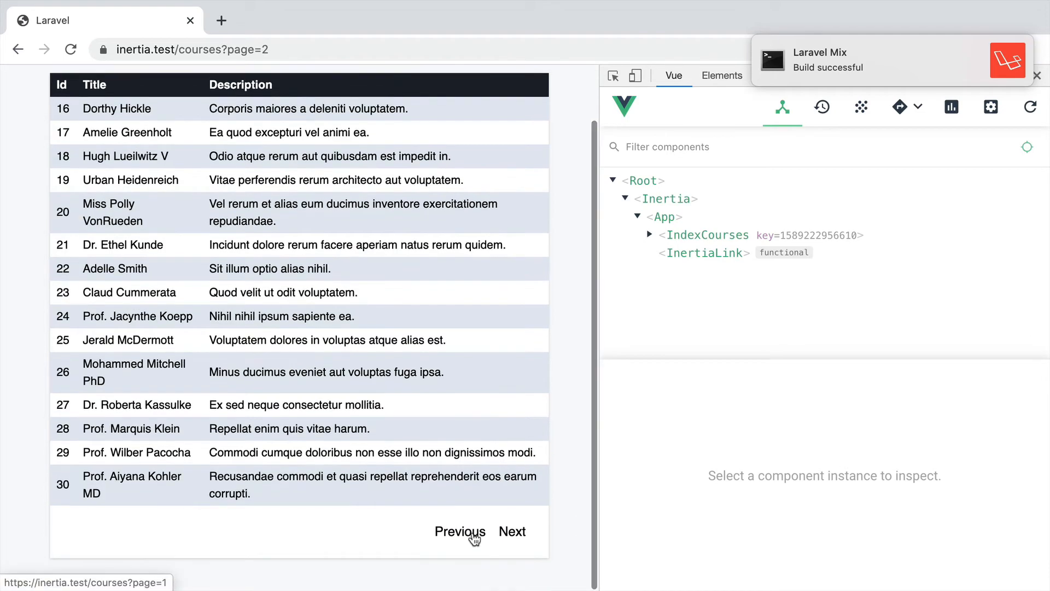
pyautogui.click(460, 532)
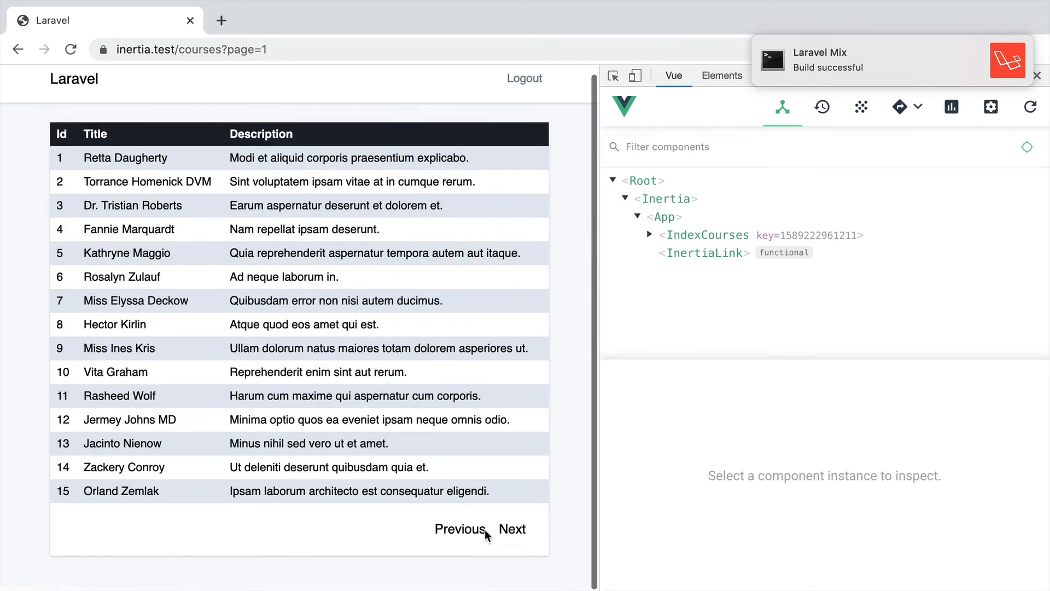
pyautogui.click(512, 531)
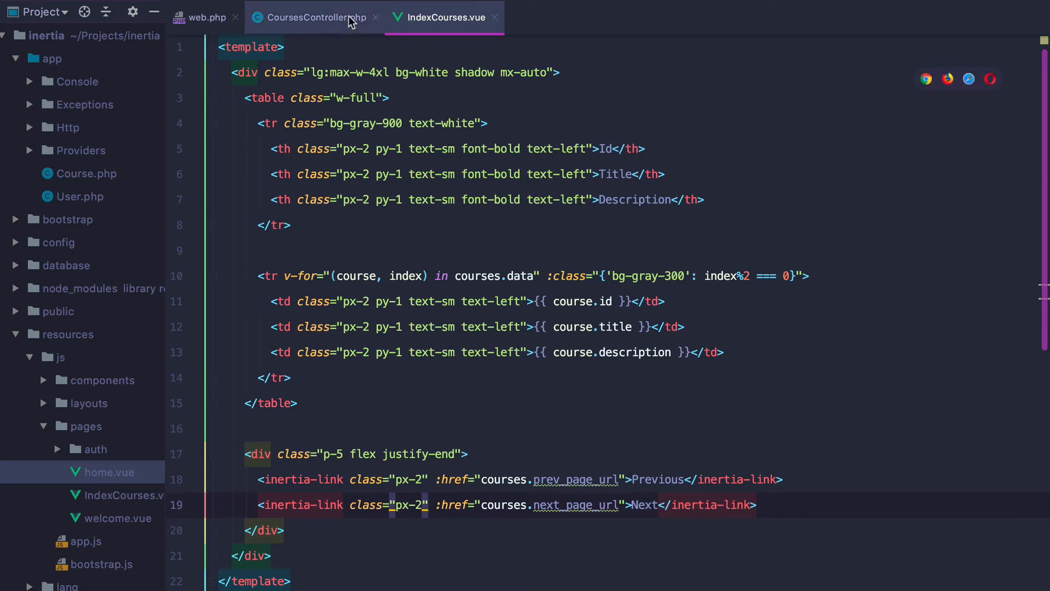
# Inject the Request into CoursesController's index and start a Course::when($request->term, ...) query
pyautogui.click(313, 18)
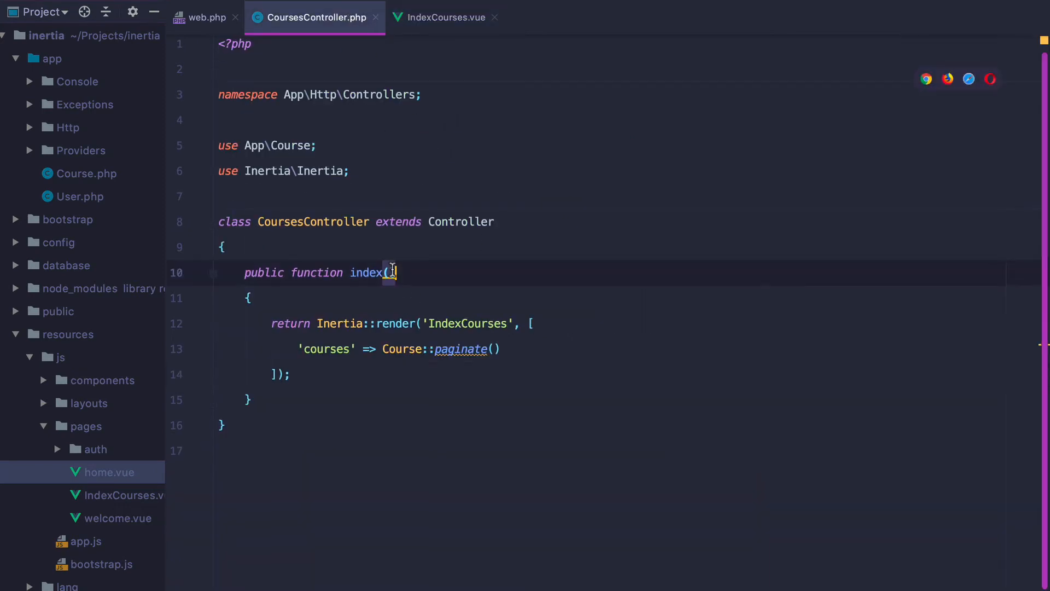
pyautogui.write('Request $request')
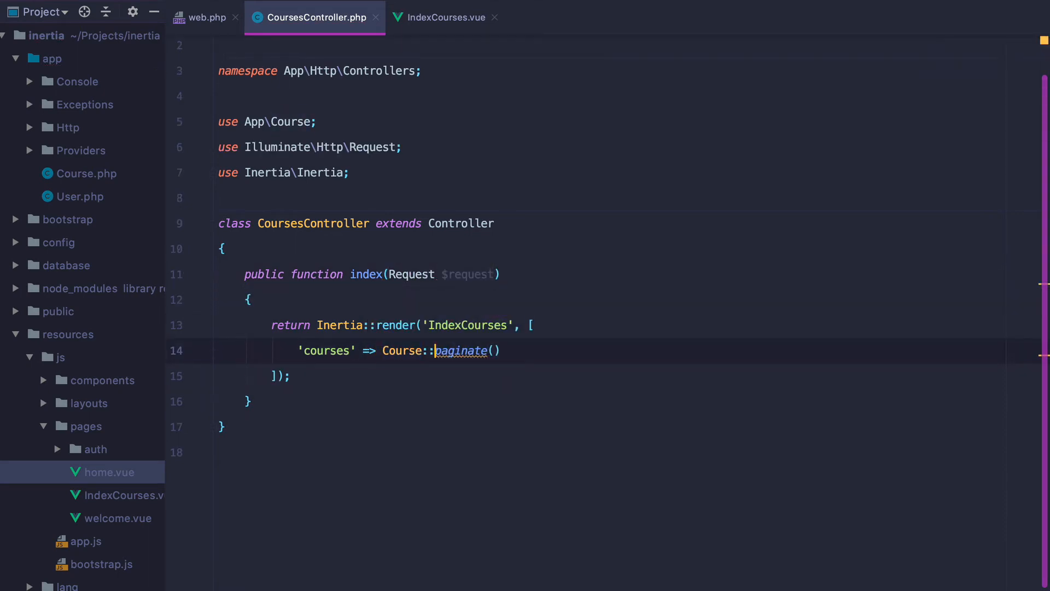
pyautogui.write('when($request->term, function($')
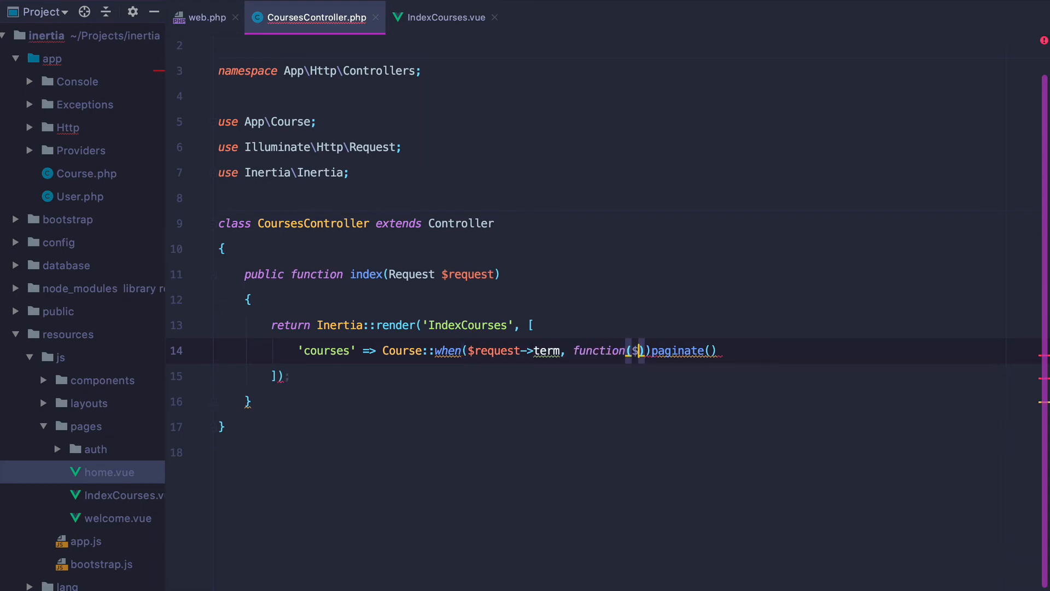
pyautogui.write('query, $term')
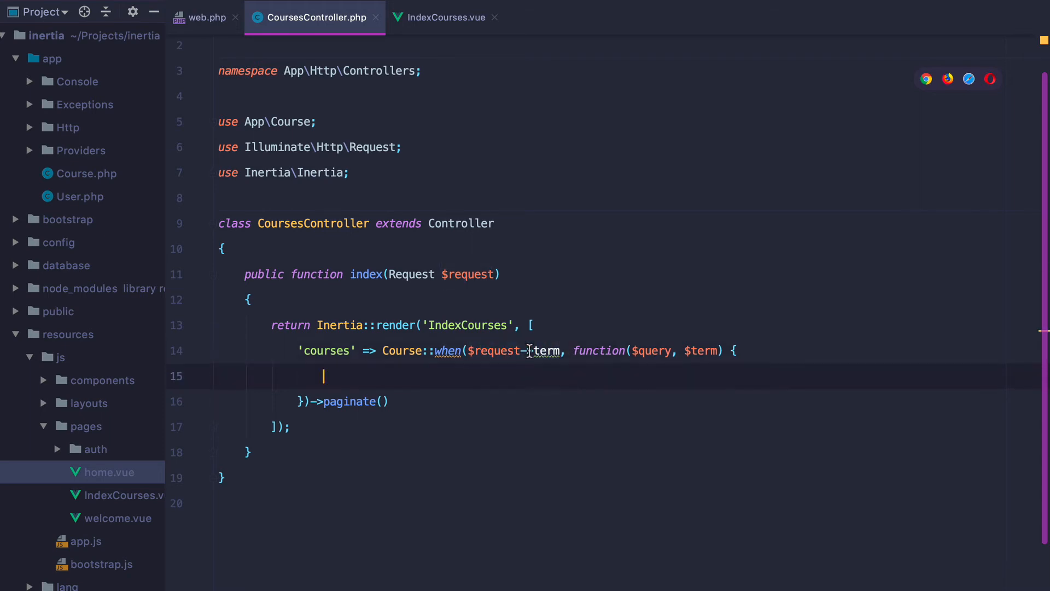
# Inside the when callback add $query->where('title', 'LIKE', '%'.$term.'%') before paginating
pyautogui.write('$query->')
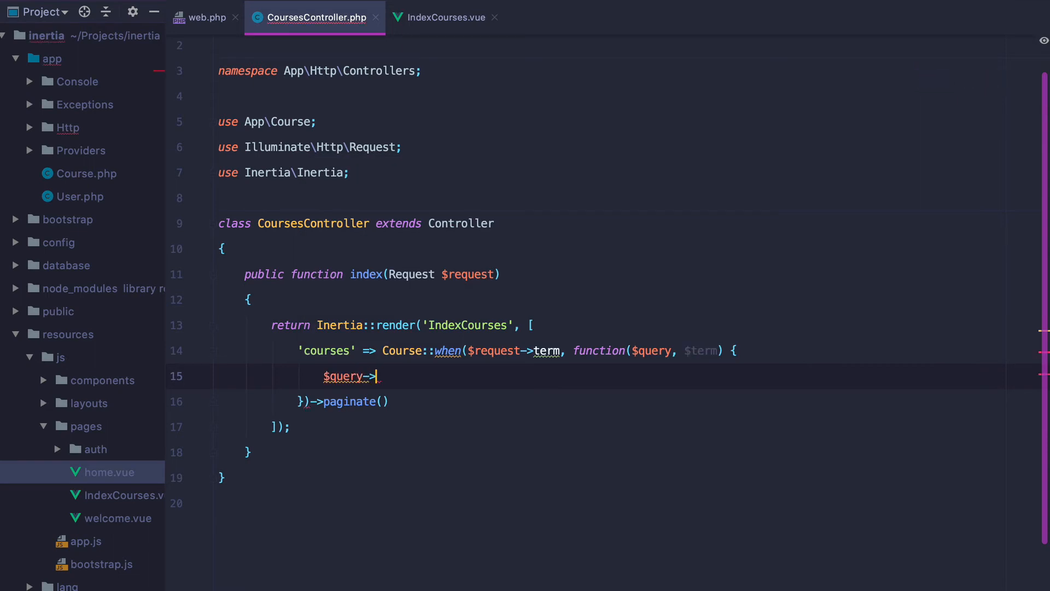
pyautogui.write("where('title')")
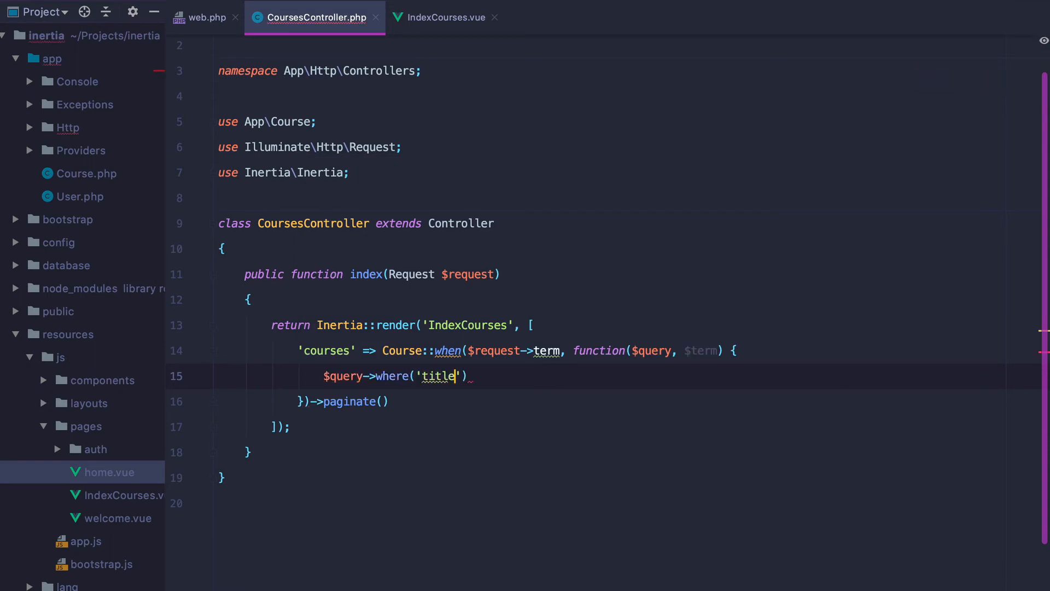
pyautogui.write(", 'LIL")
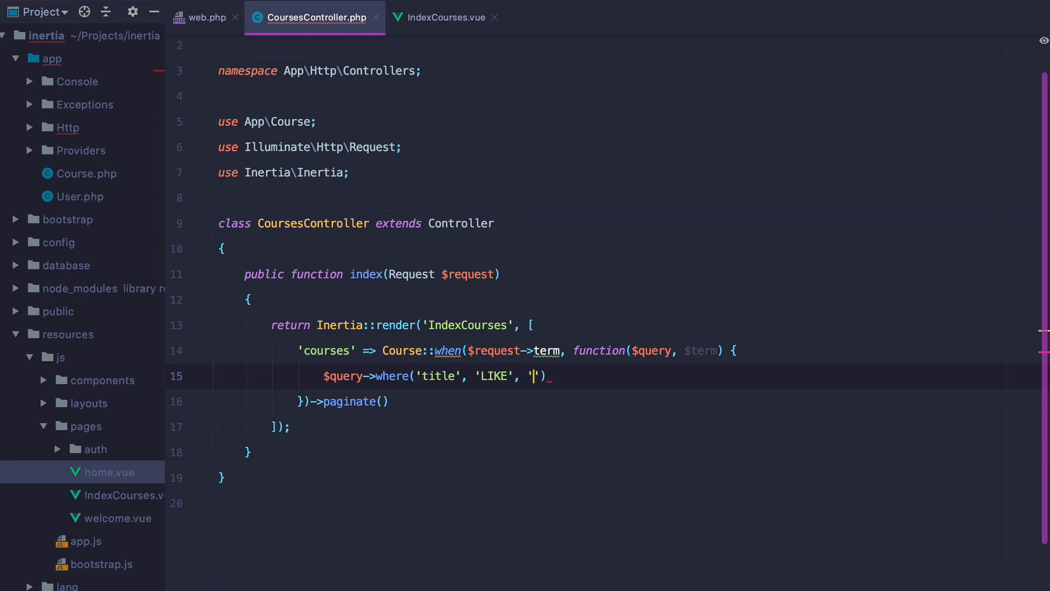
pyautogui.write('%.%')
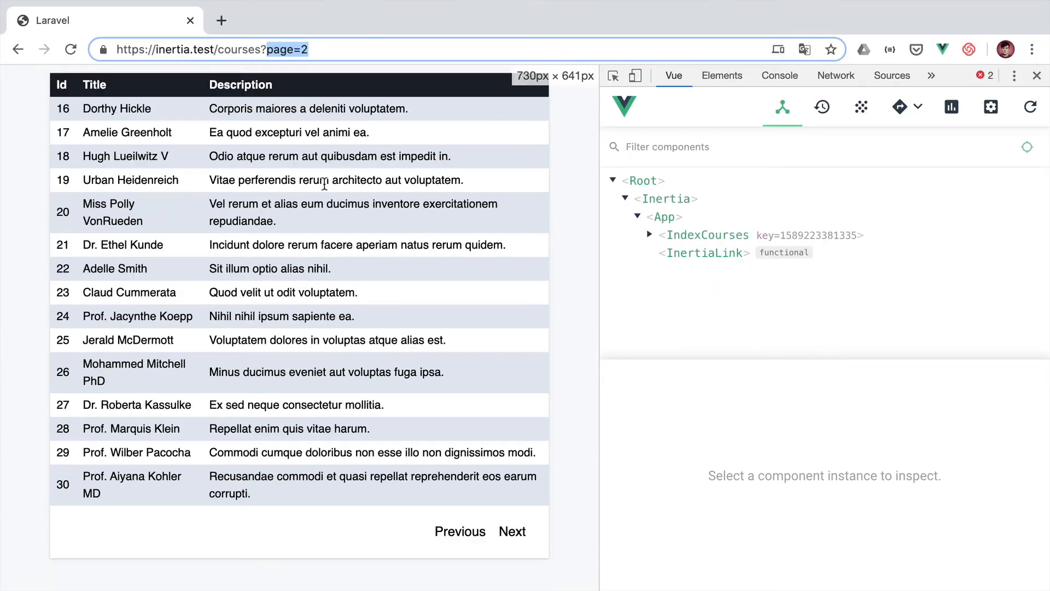
# Visit inertia.test/courses?term=claud to confirm one matching course, then select the term value to clear it
pyautogui.write('courses?term')
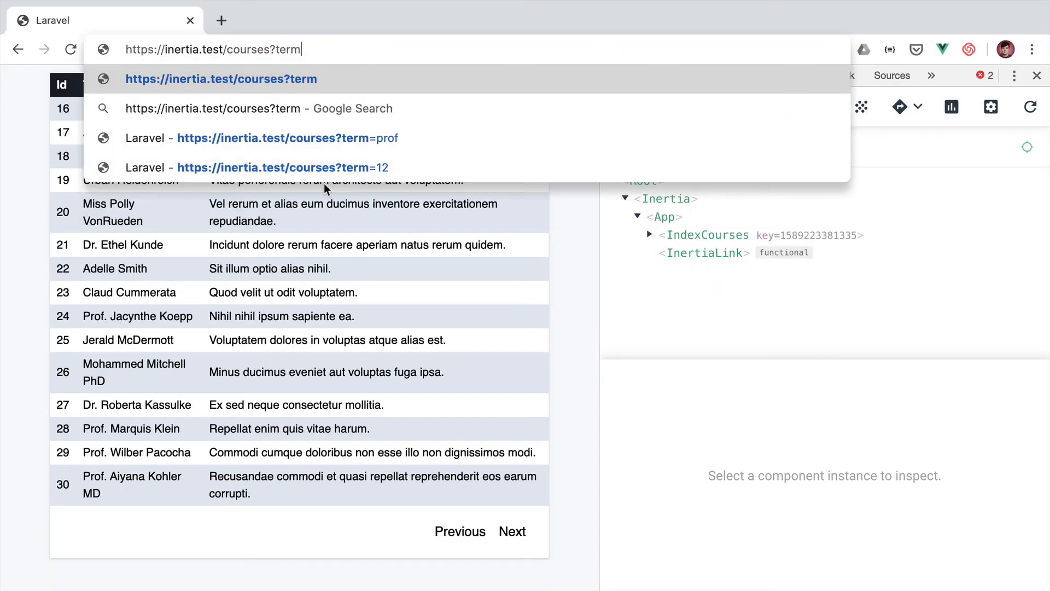
pyautogui.write('=claud')
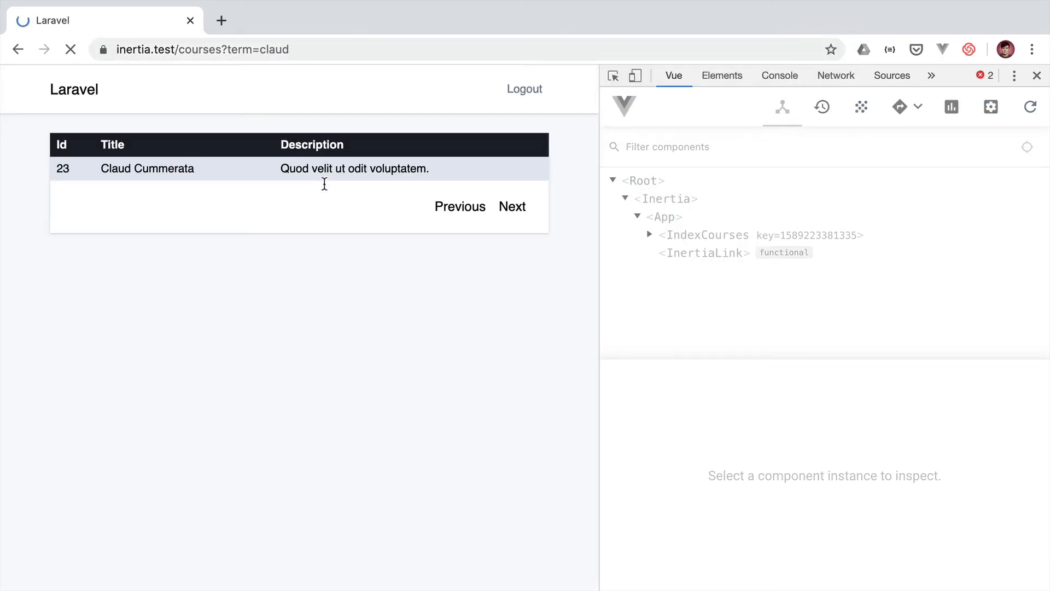
pyautogui.click(202, 49)
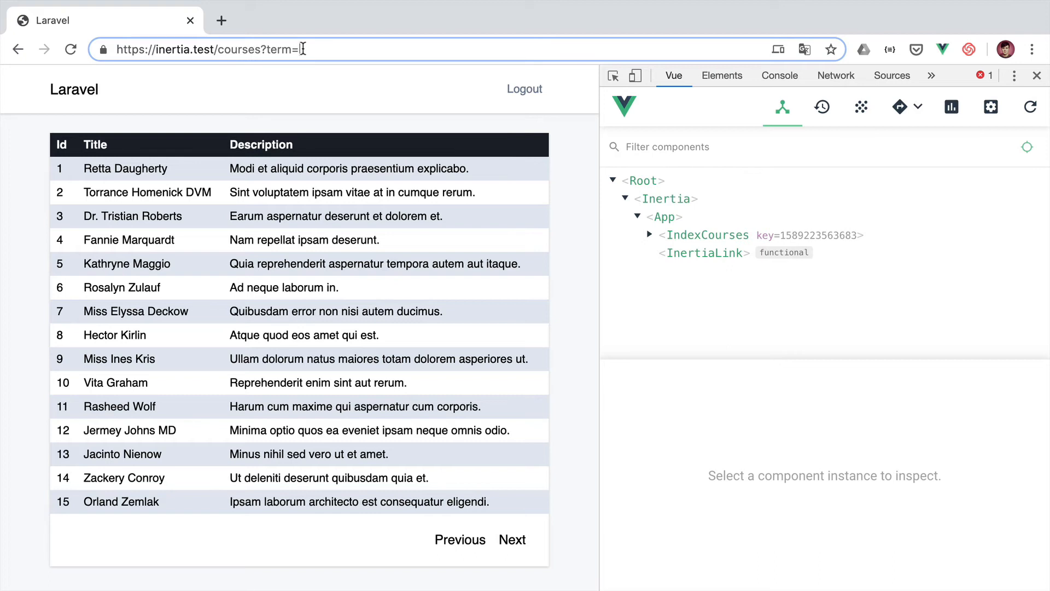
pyautogui.doubleClick(100, 335)
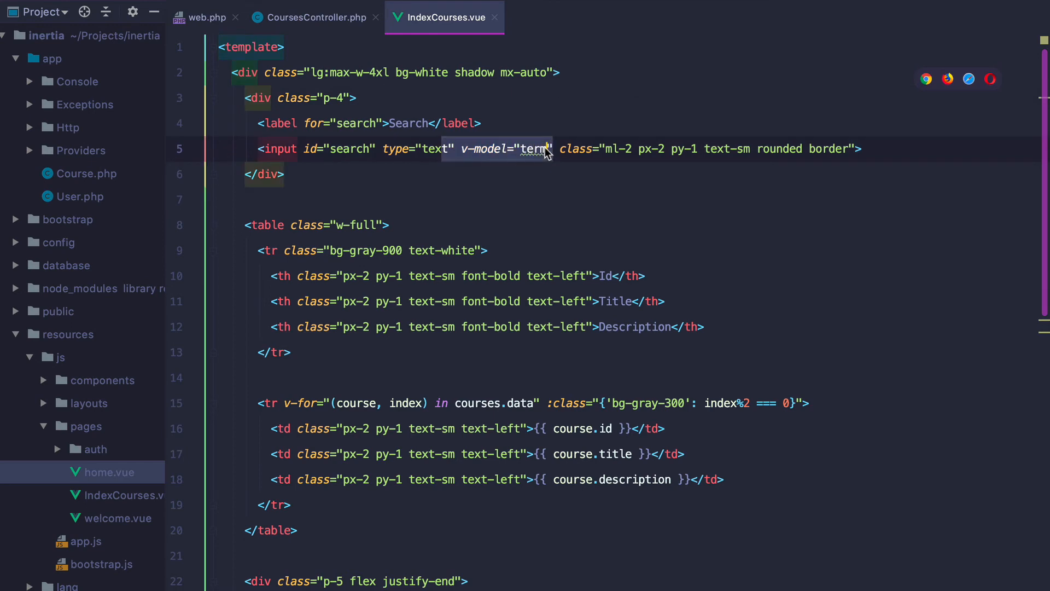
# Add a Search label and a Tailwind-styled input with v-model="term" above the courses table in IndexCourses.vue
pyautogui.scroll(-3)
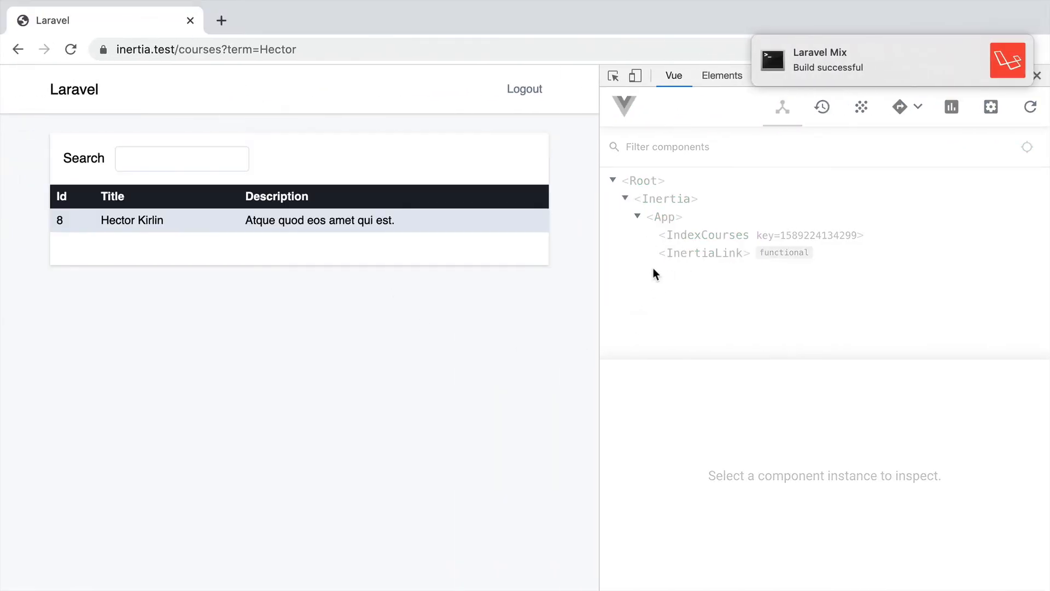
# Inspect the IndexCourses component in Vue DevTools to see term is an empty string
pyautogui.click(707, 236)
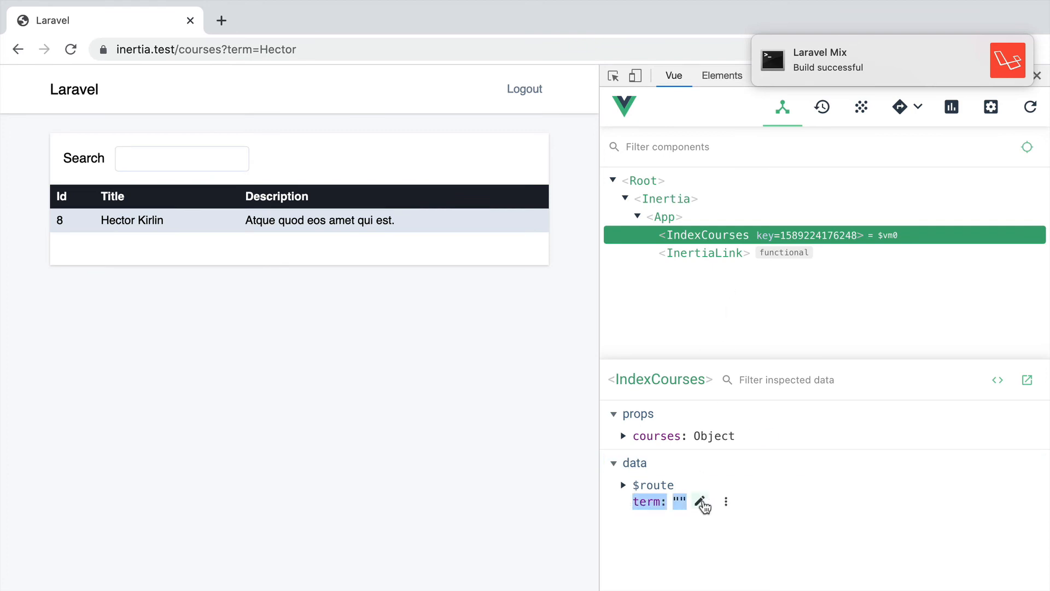
pyautogui.moveTo(703, 501)
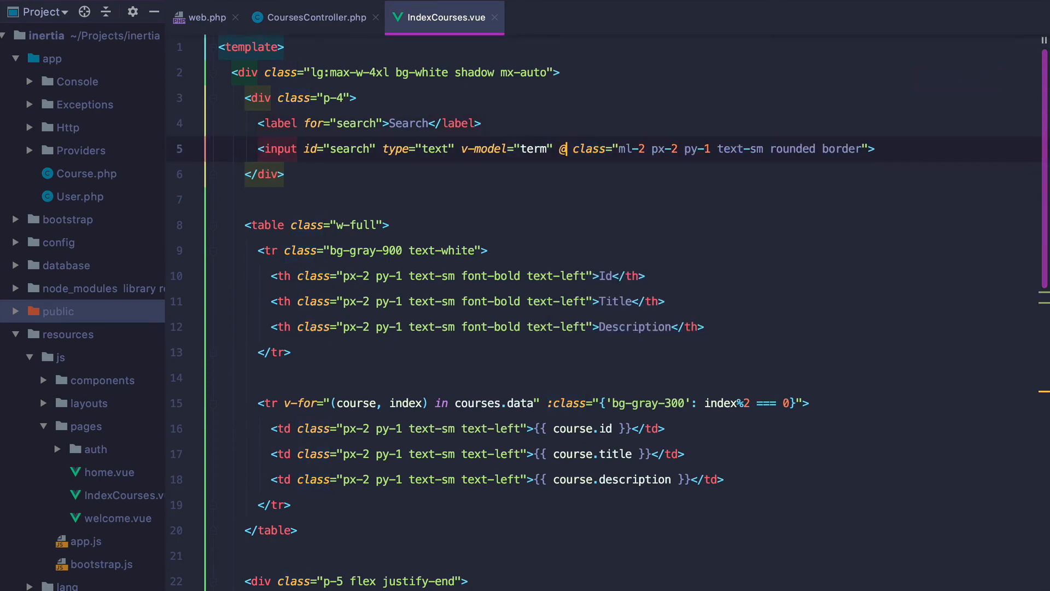
# Wire the Search input's keyup to a search method and add a methods block
pyautogui.write('keyup="serach"')
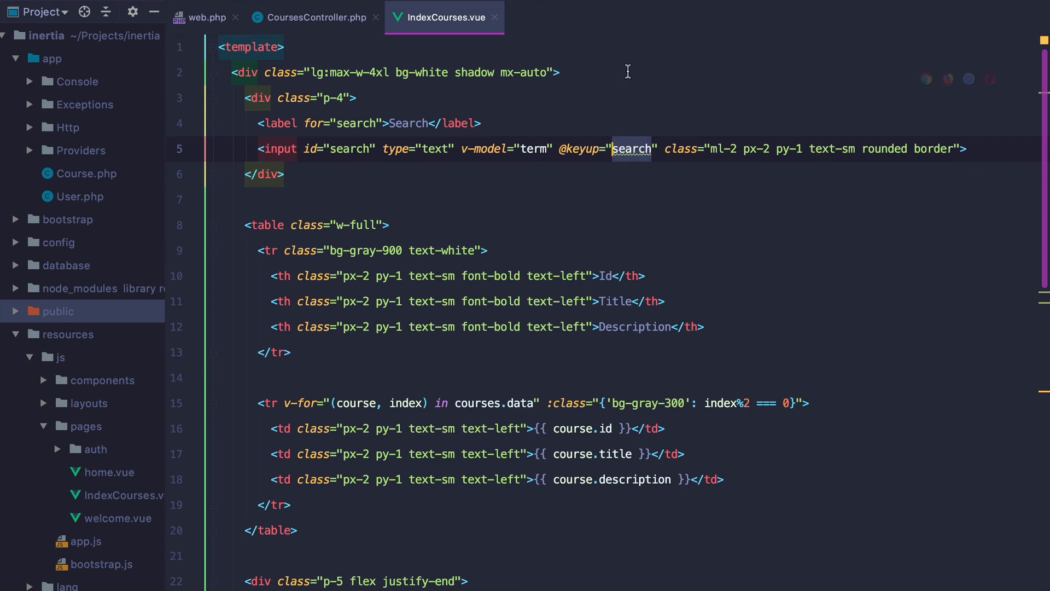
pyautogui.scroll(-3)
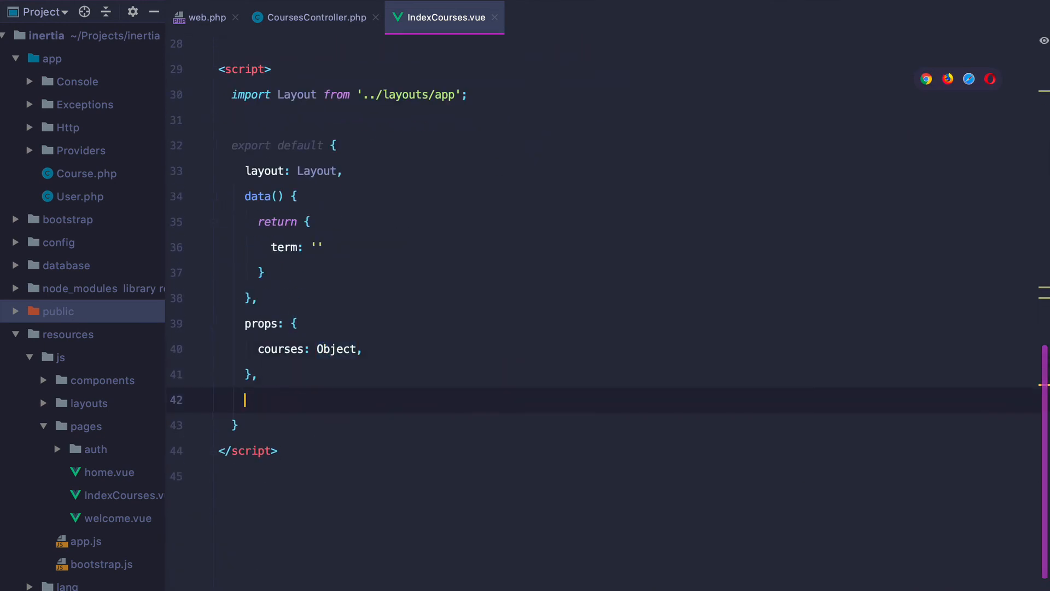
pyautogui.write('methods: {')
pyautogui.write('search(')
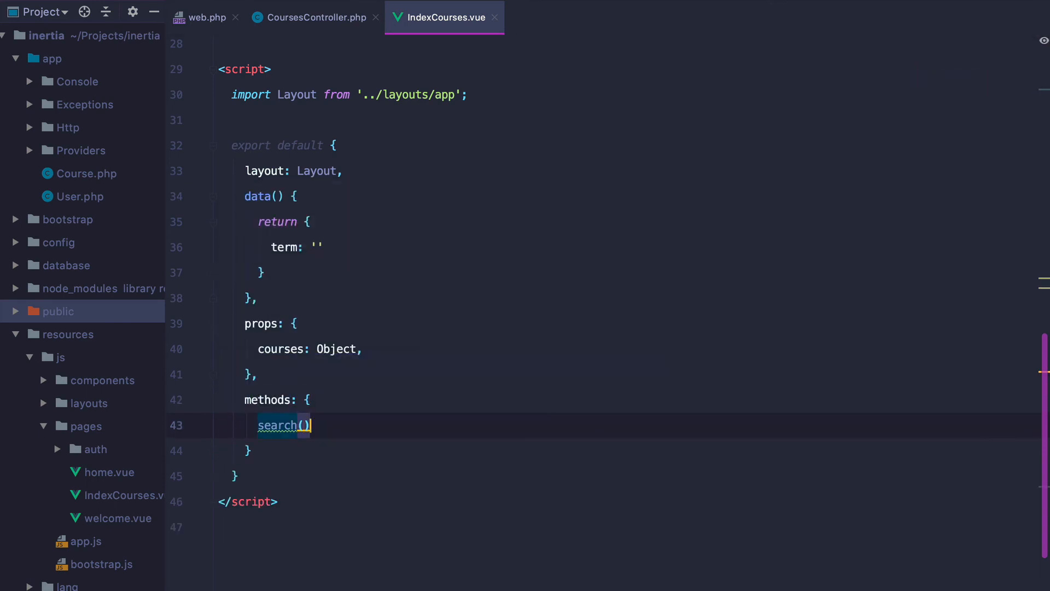
# Make search() call this.$inertia.replace(this.$route('courses.index', ...))
pyautogui.write('this.')
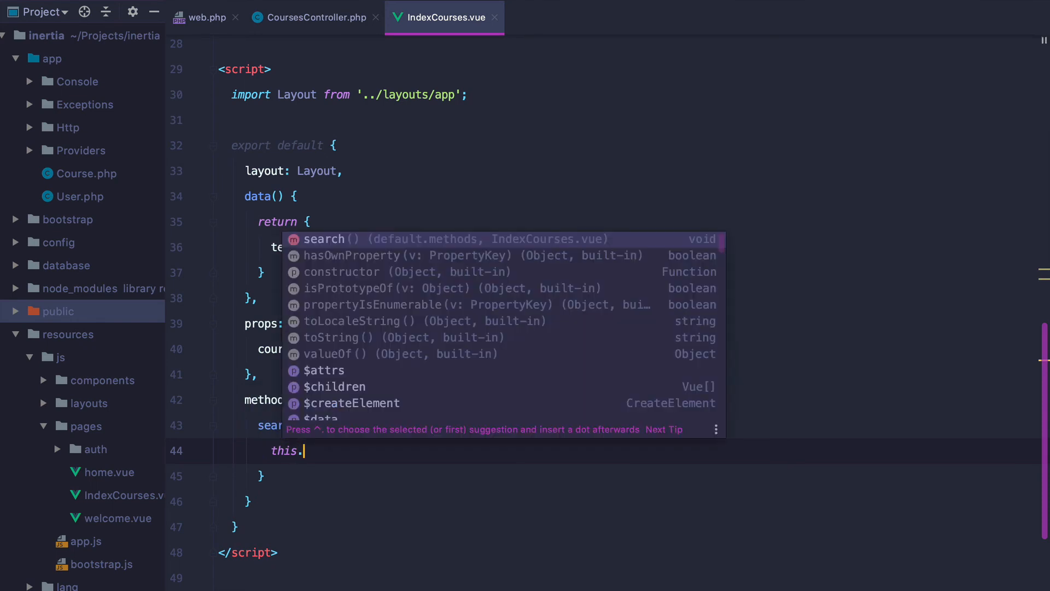
pyautogui.write('$inera')
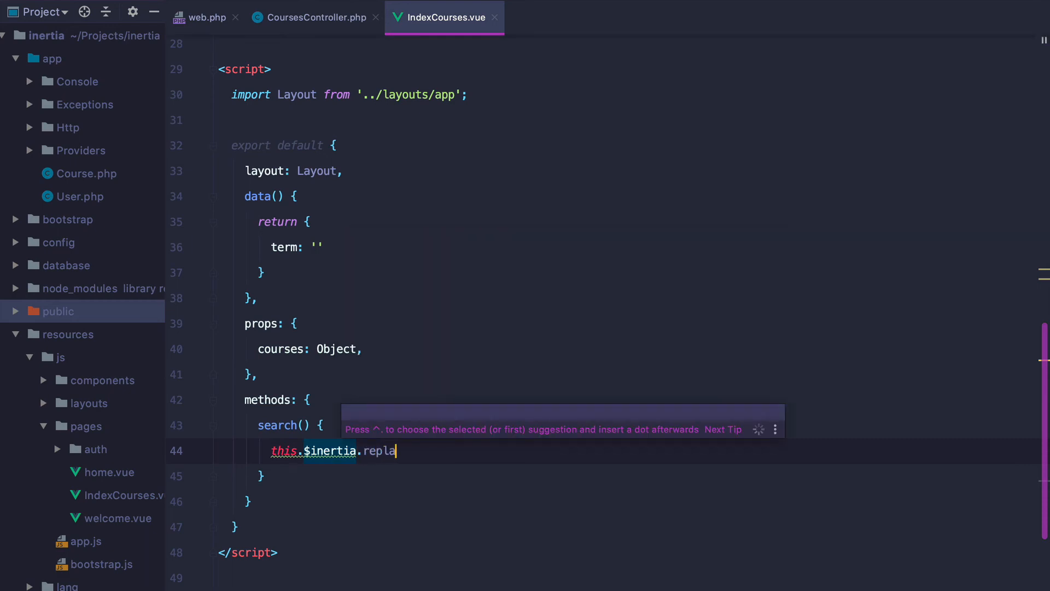
pyautogui.write('ce(this')
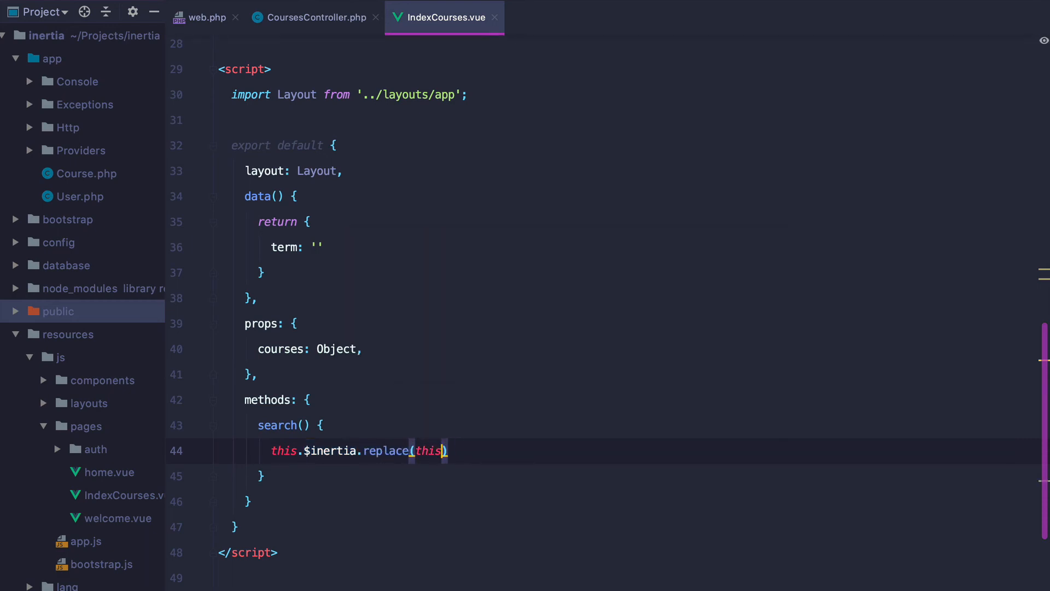
pyautogui.write('$t')
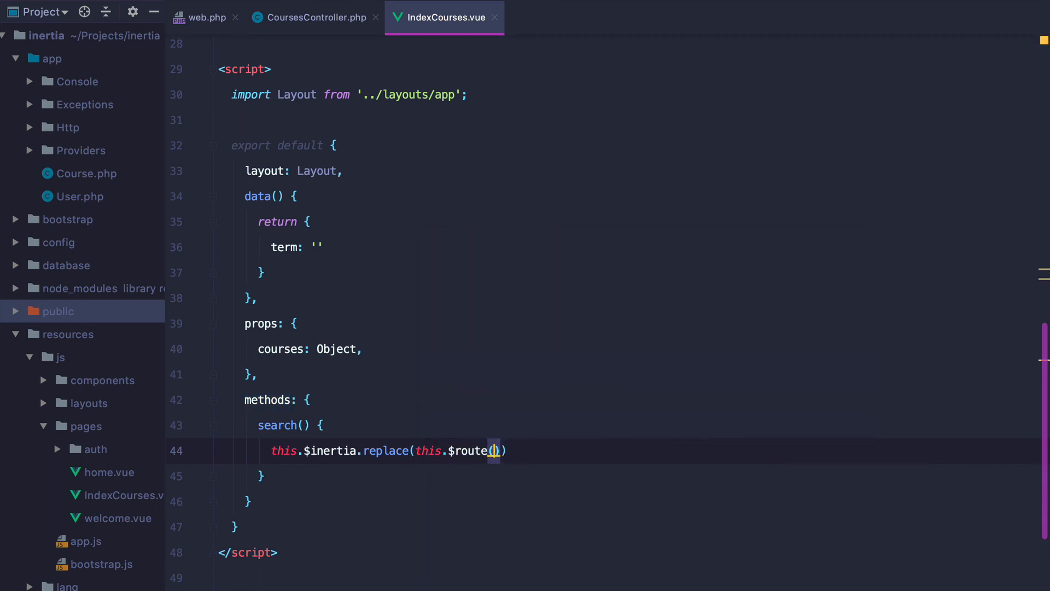
pyautogui.write("'course'")
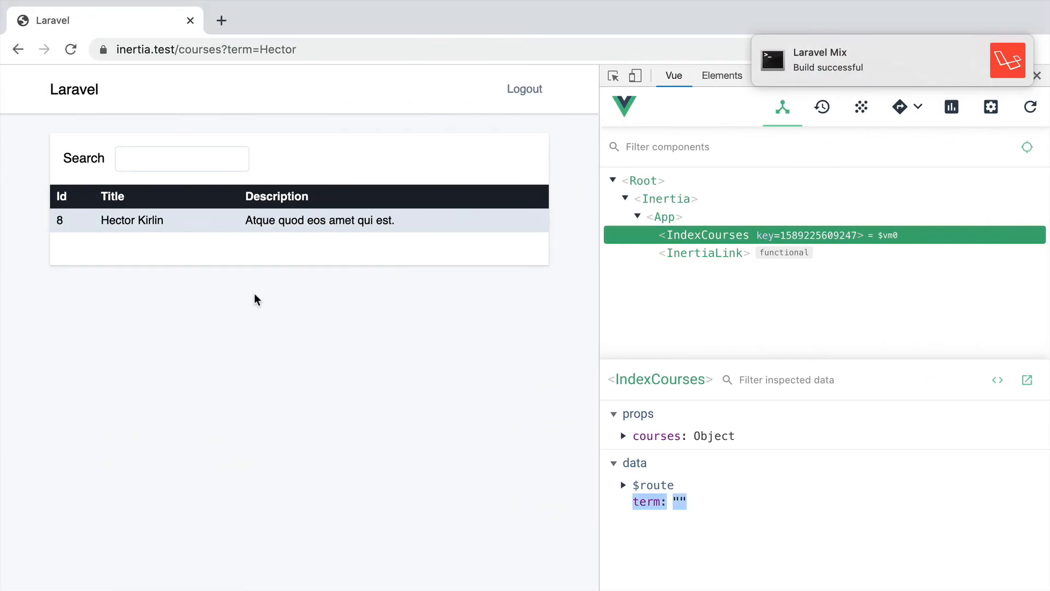
# Type 'sss' then 'hec' in the Search box and watch the URL term and table update
pyautogui.click(181, 157)
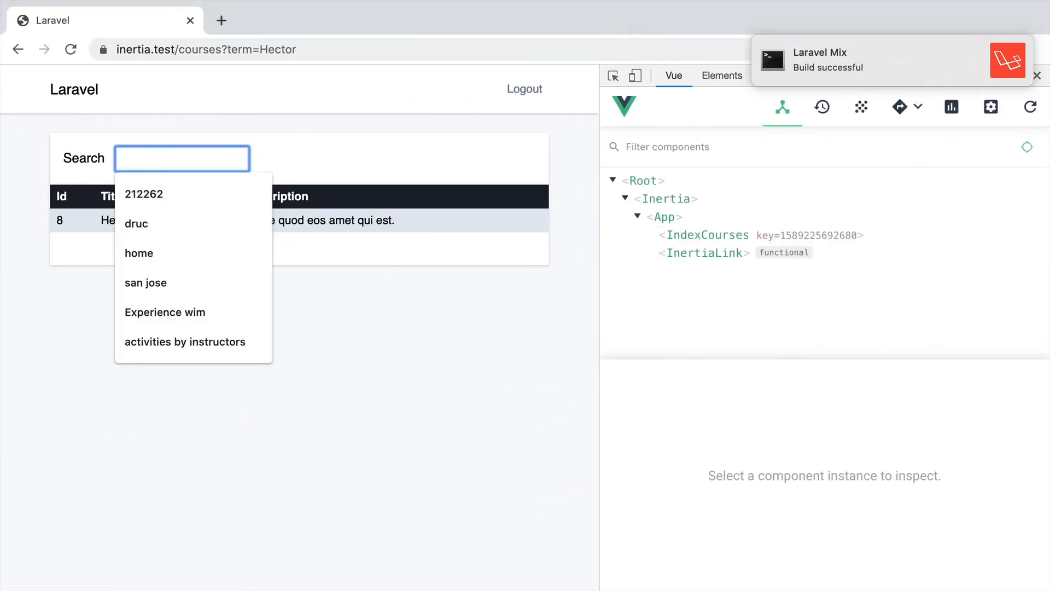
pyautogui.write('sss')
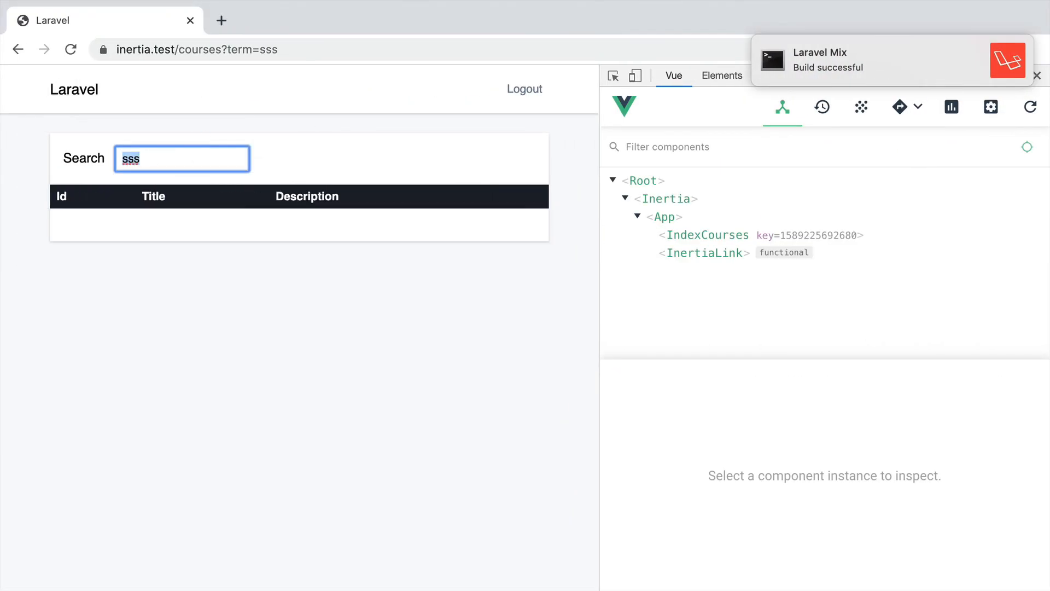
pyautogui.write('hec')
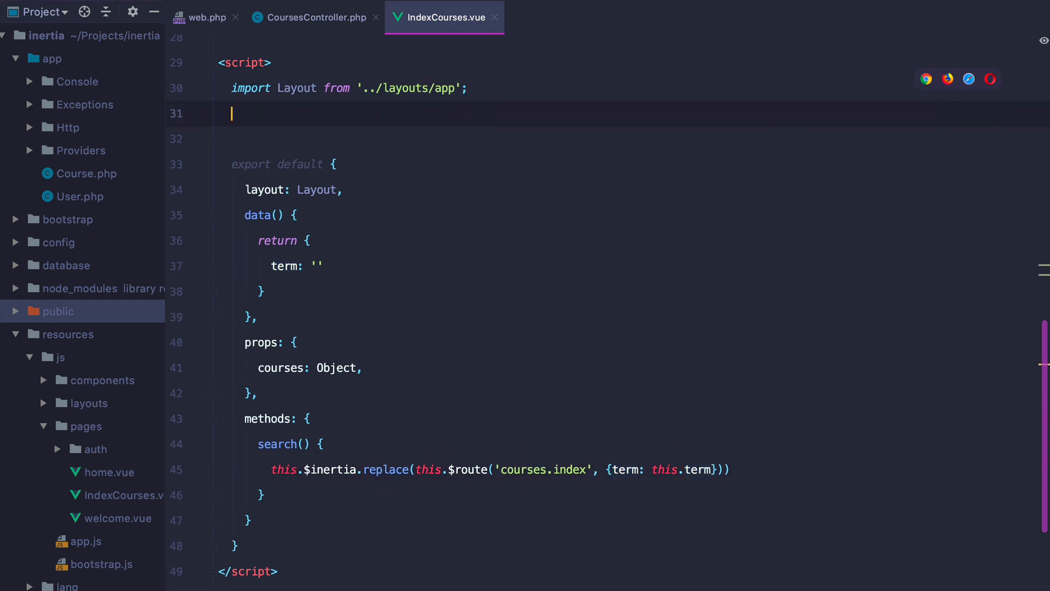
# Import lodash and rewrite search as _.throttle(function() { ... }, 200)
pyautogui.write('import _ from')
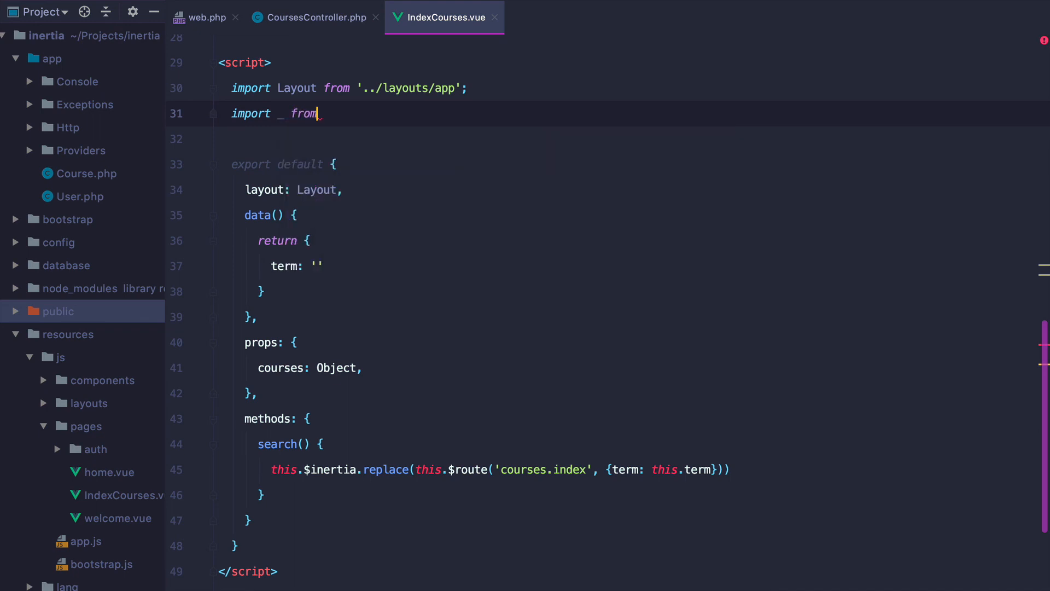
pyautogui.write("'lodash';")
pyautogui.click(478, 444)
pyautogui.write(':')
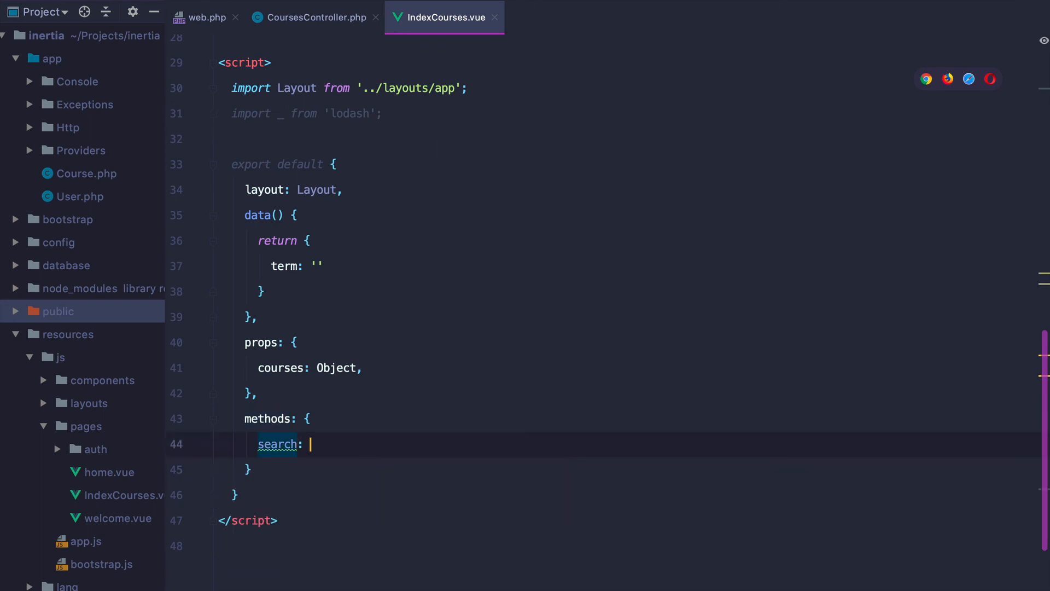
pyautogui.write('_.throttle(')
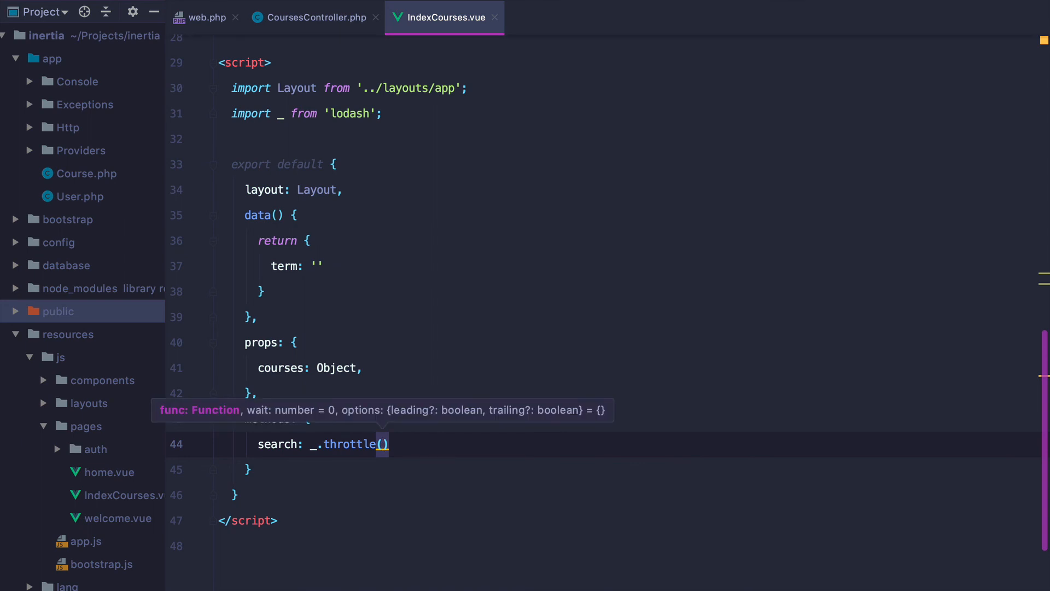
pyautogui.write('function(')
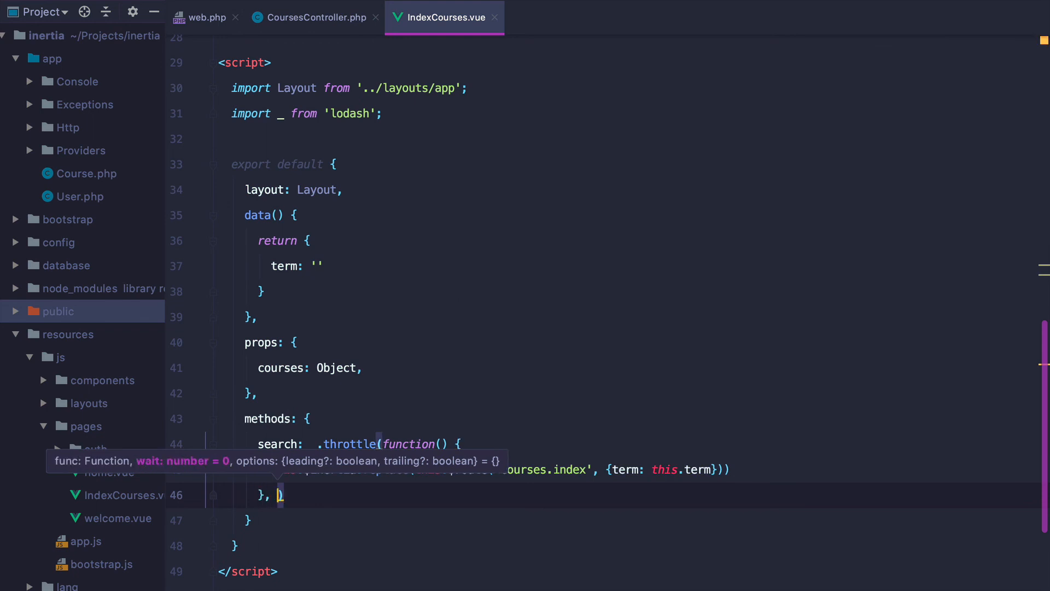
pyautogui.write('200')
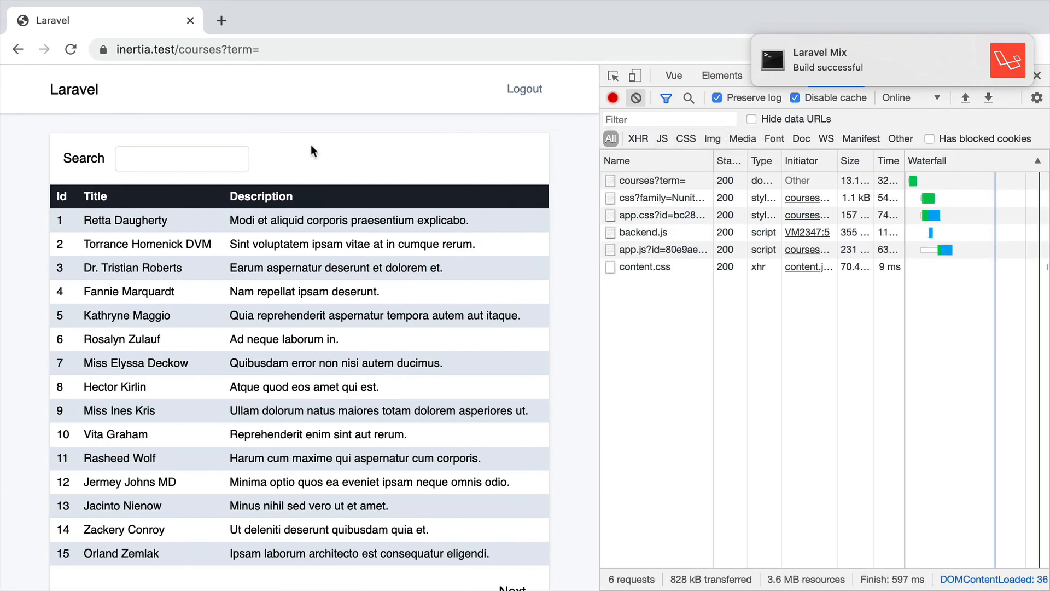
# Type 'ds' in the Search box to watch throttled requests in the Network panel, then backspace to relist all courses
pyautogui.write('ds')
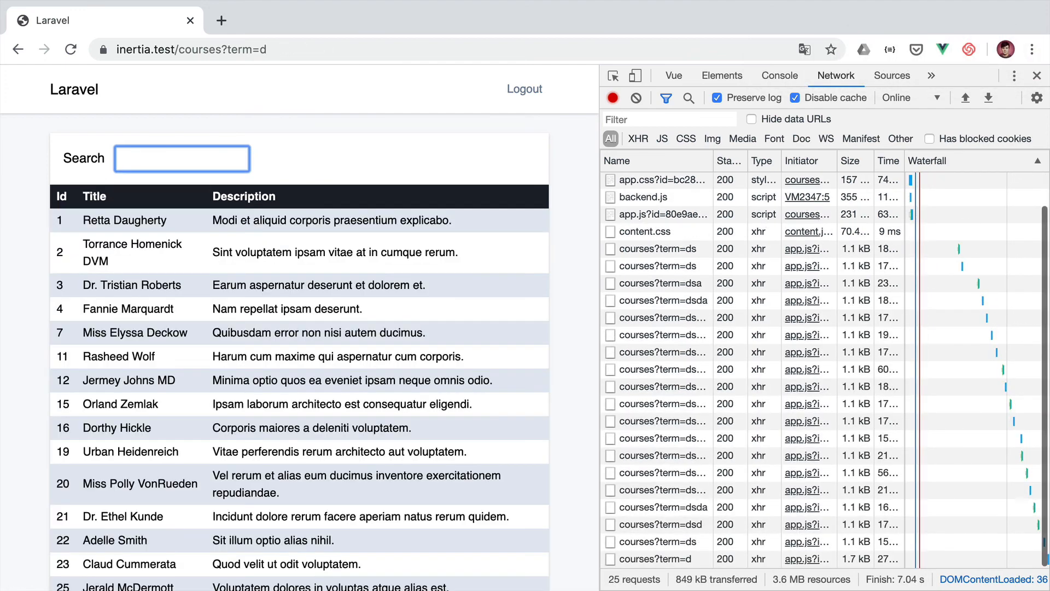
pyautogui.press('Backspace')
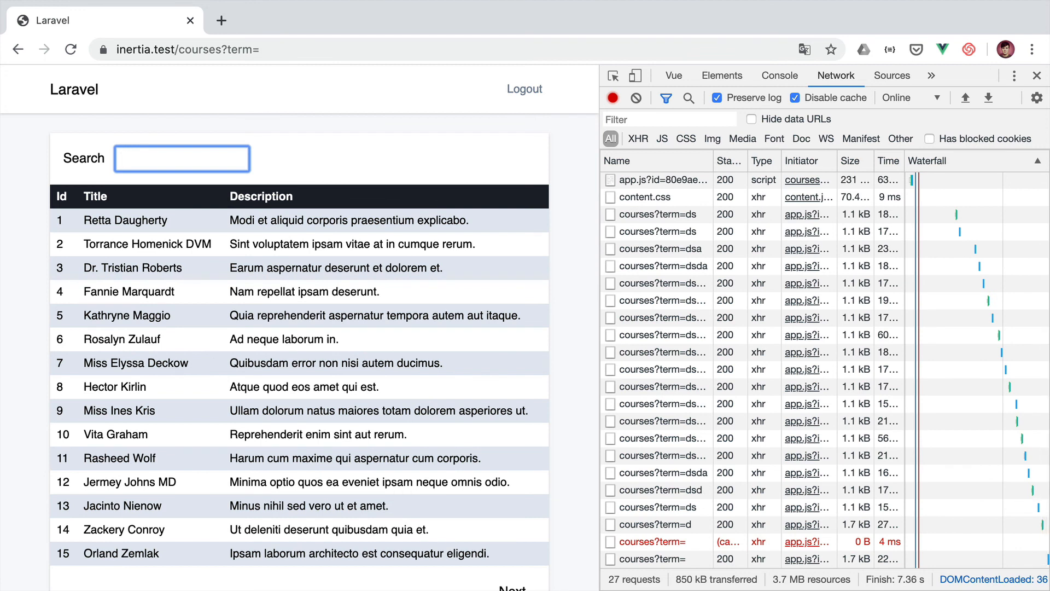